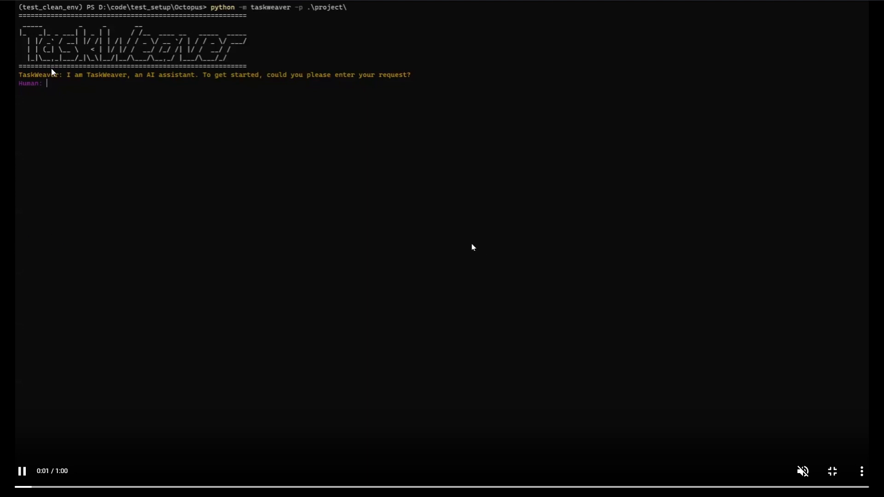
Step: Enter the request 'forecast qqq's price for the next week using arima' at the Human prompt
{"action": "type", "text": "forecast qqq's"}
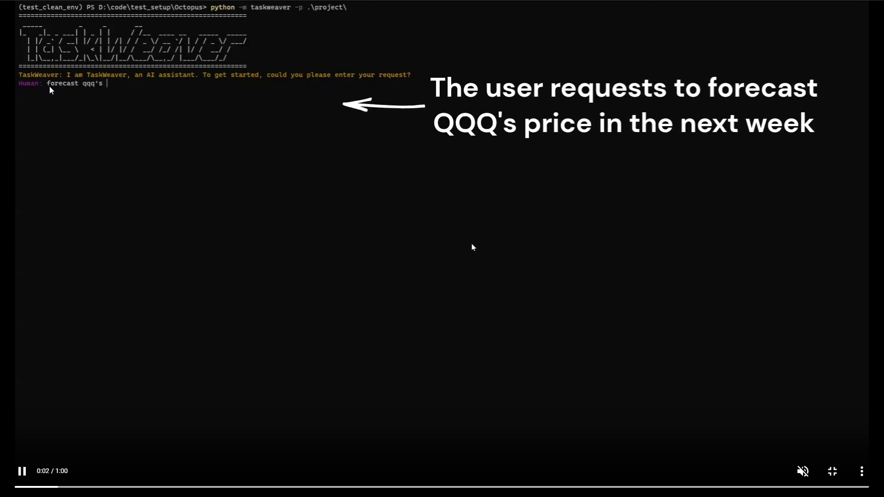
{"action": "type", "text": "price for the next"}
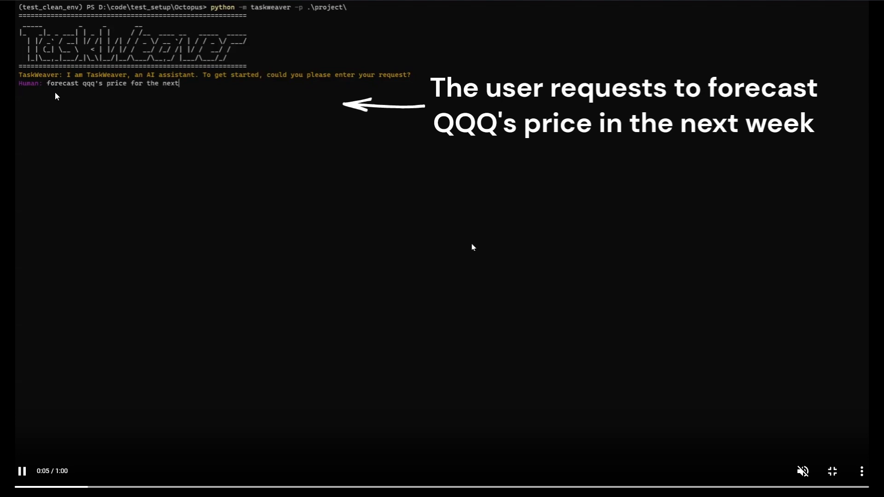
{"action": "type", "text": "week"}
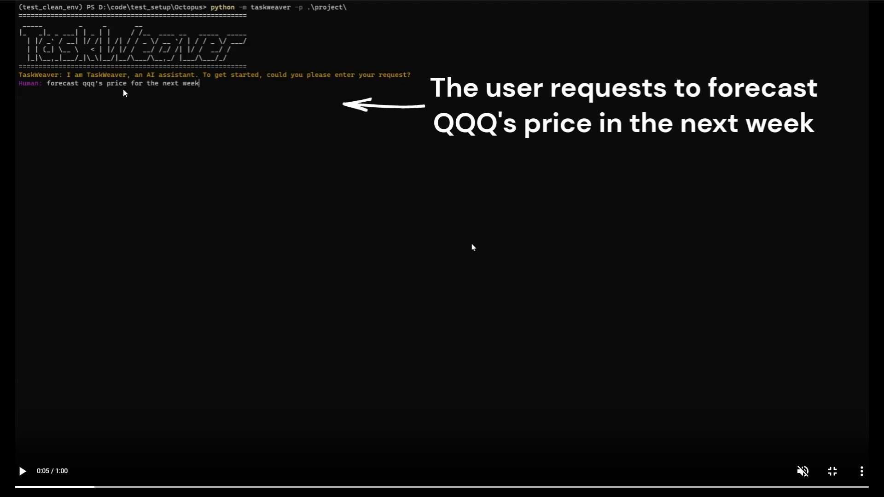
{"action": "type", "text": "using arima"}
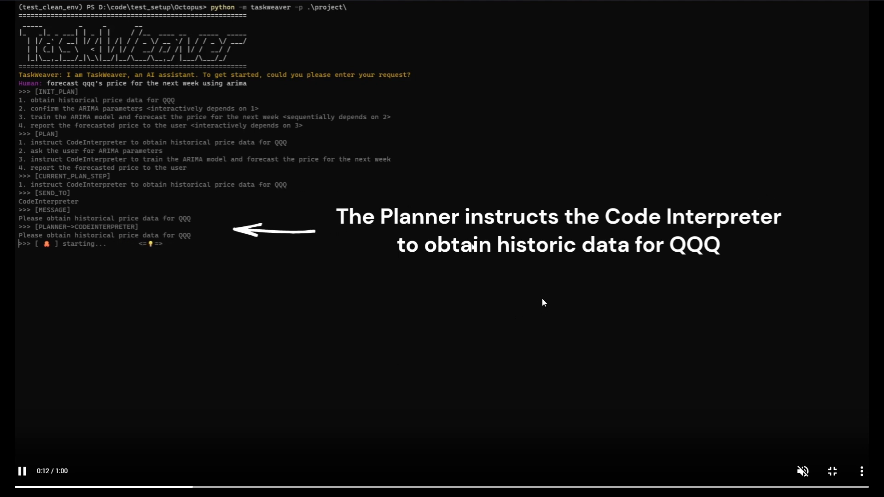
{"action": "mouse_move", "coordinate": [497, 309]}
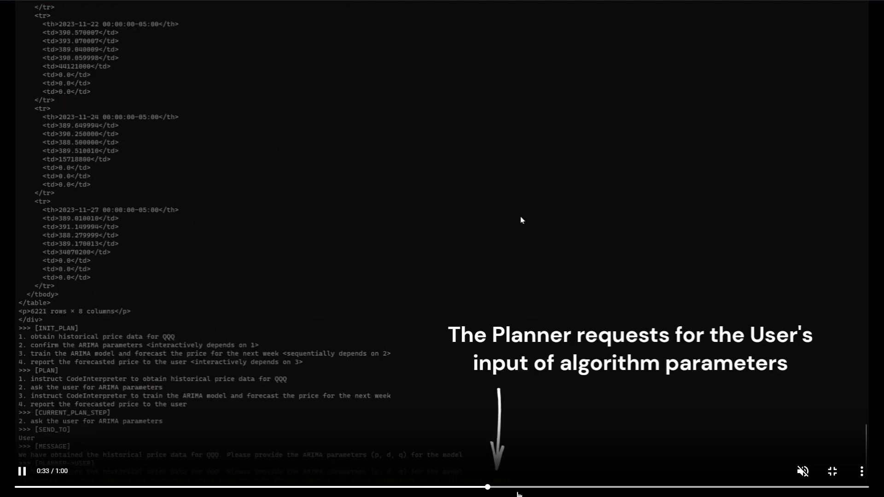
Step: Pause the demo to read the planner's ARIMA parameter question, then resume it
{"action": "left_click", "coordinate": [22, 471]}
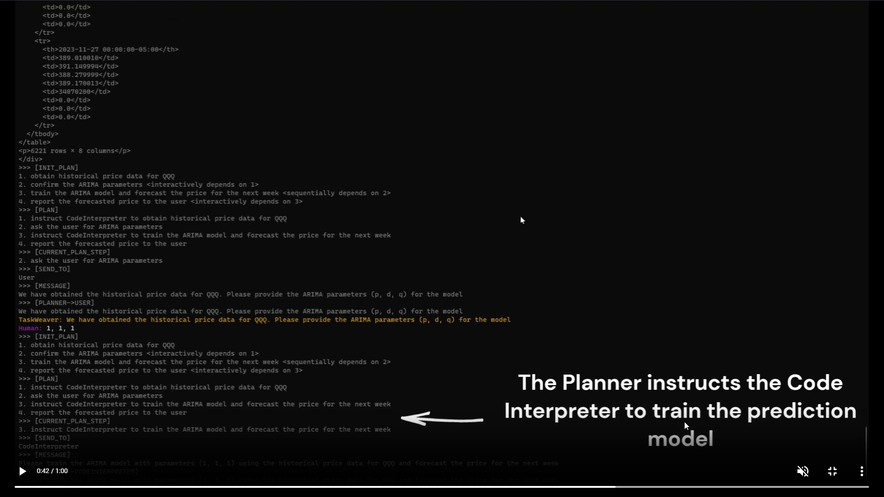
{"action": "mouse_move", "coordinate": [458, 393]}
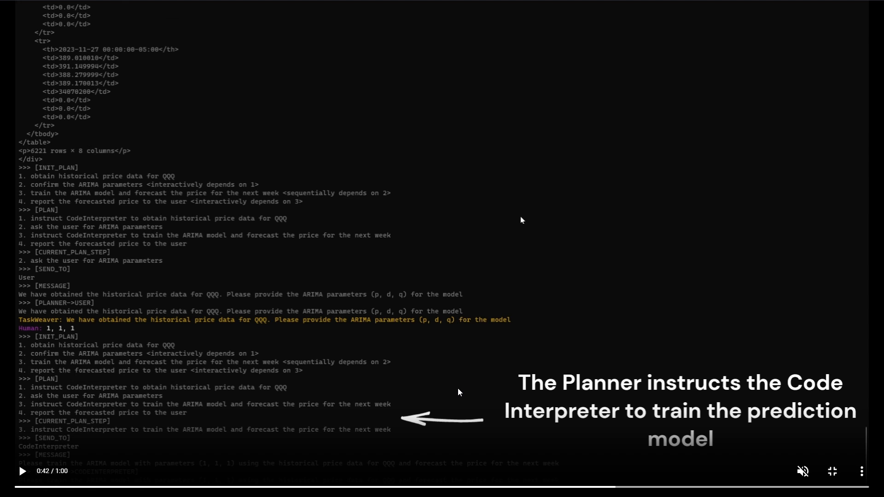
{"action": "left_click", "coordinate": [22, 471]}
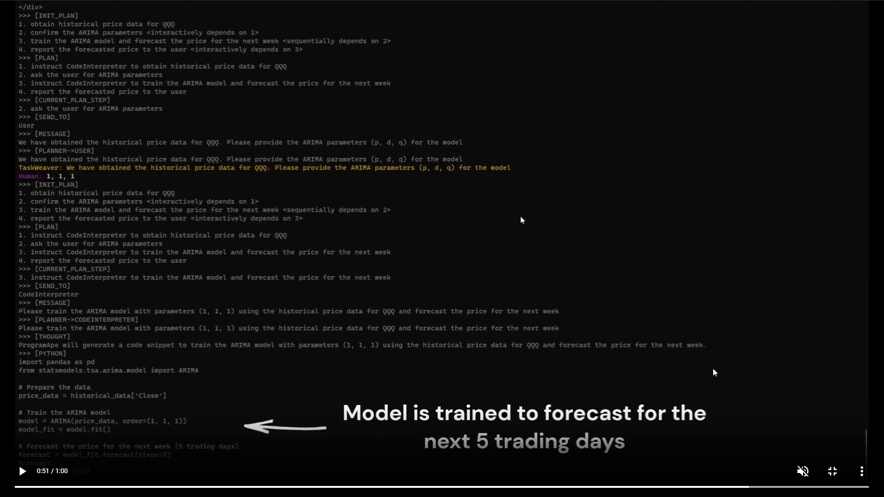
{"action": "mouse_move", "coordinate": [774, 491]}
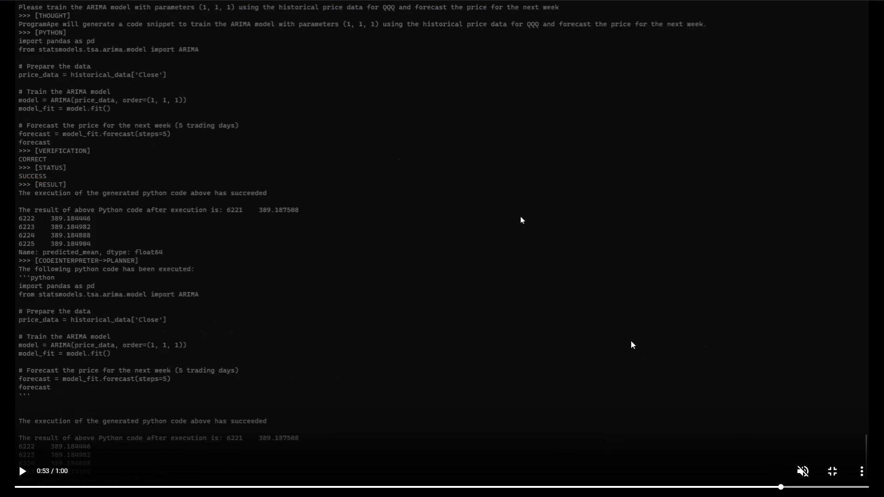
{"action": "mouse_move", "coordinate": [91, 467]}
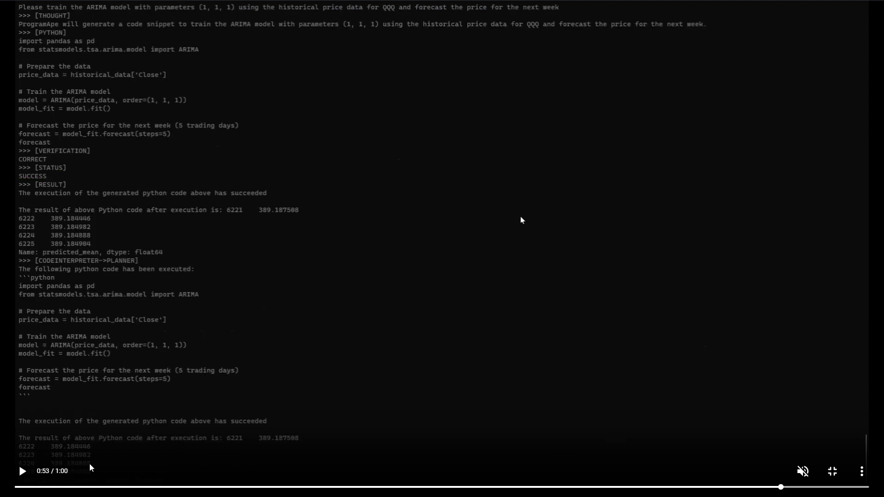
Step: Pause and resume the demo to read the five forecast QQQ prices around 389
{"action": "left_click", "coordinate": [22, 471]}
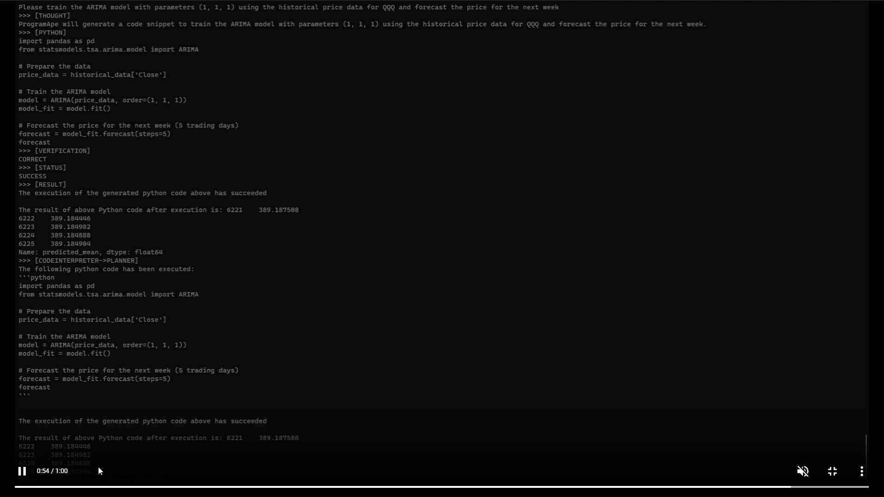
{"action": "left_click", "coordinate": [22, 472]}
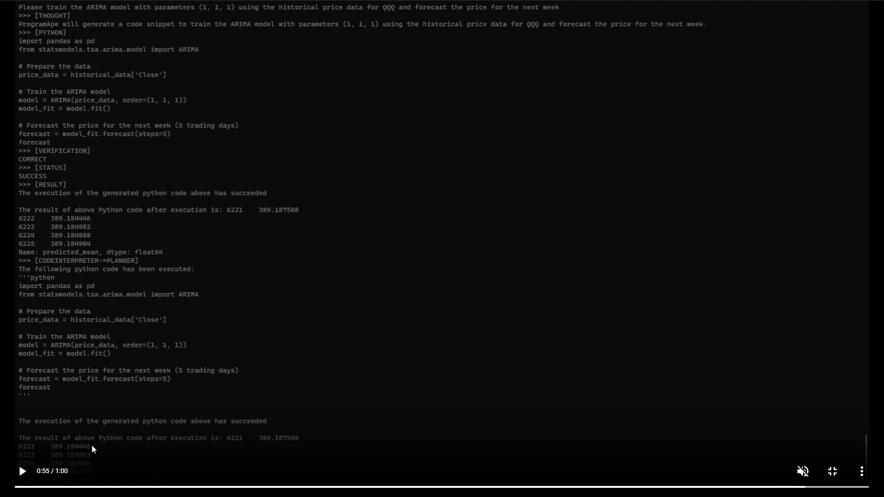
{"action": "mouse_move", "coordinate": [140, 447]}
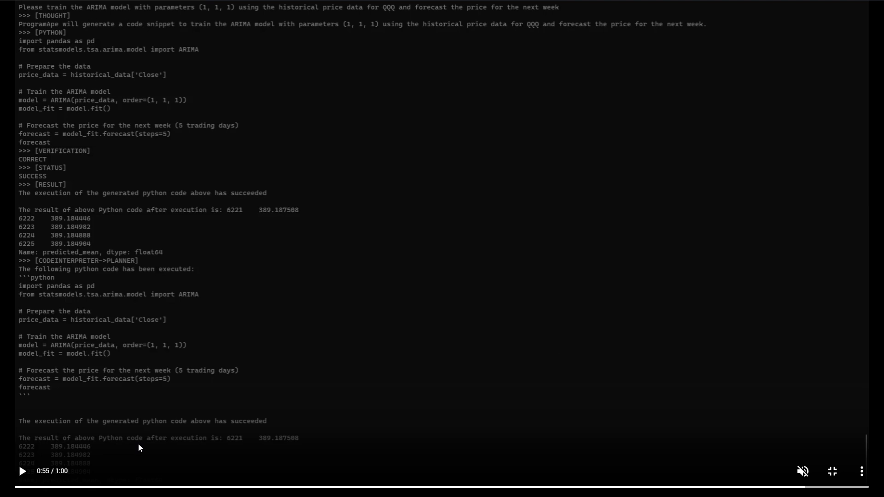
{"action": "mouse_move", "coordinate": [288, 441]}
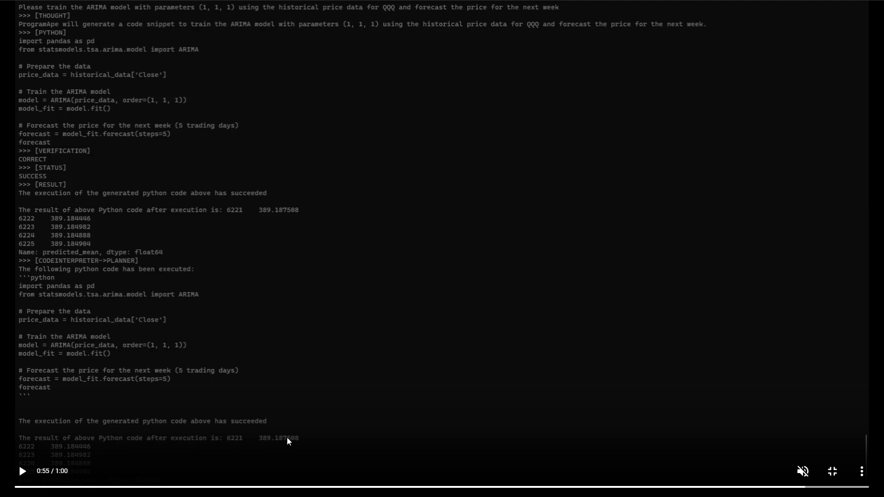
{"action": "mouse_move", "coordinate": [85, 446]}
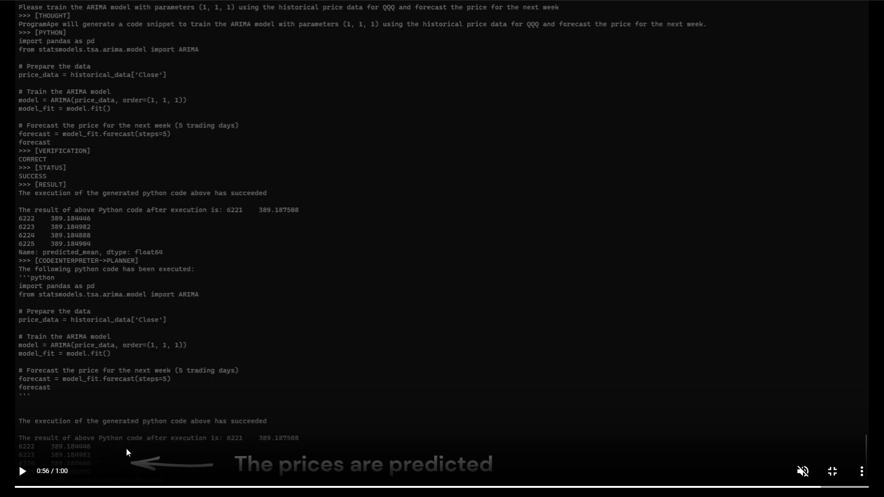
{"action": "mouse_move", "coordinate": [97, 413]}
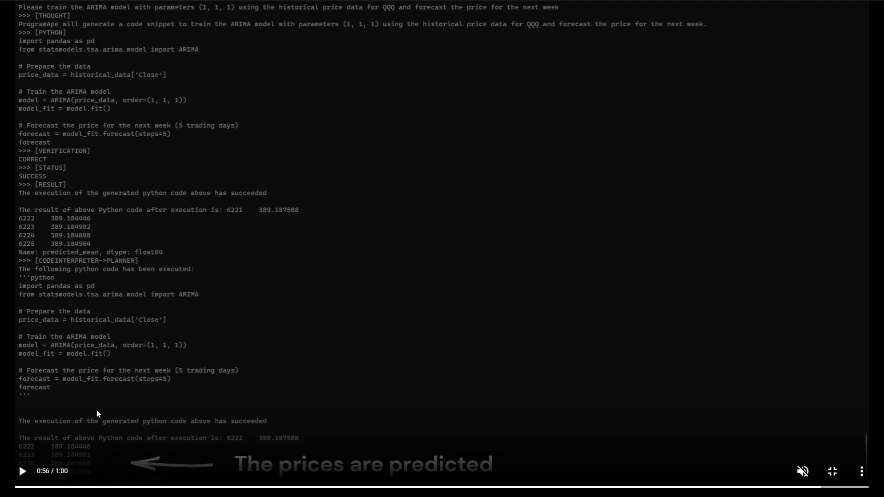
{"action": "left_click", "coordinate": [22, 471]}
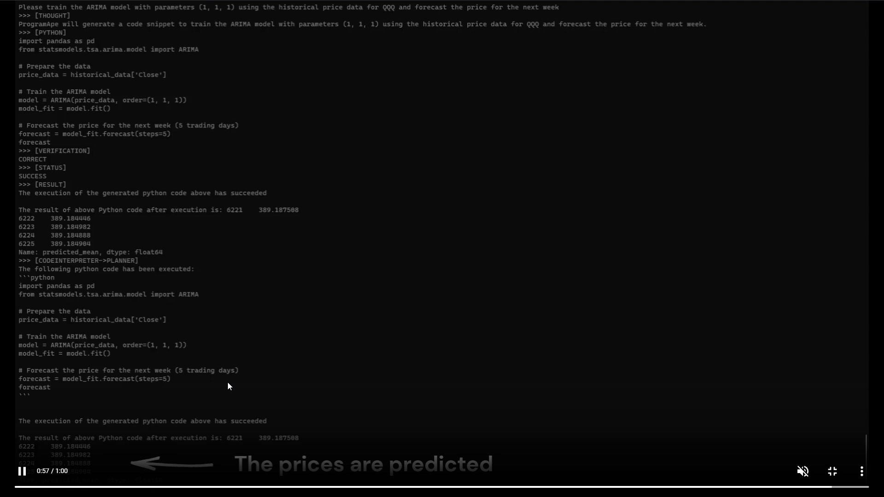
{"action": "left_click", "coordinate": [22, 472]}
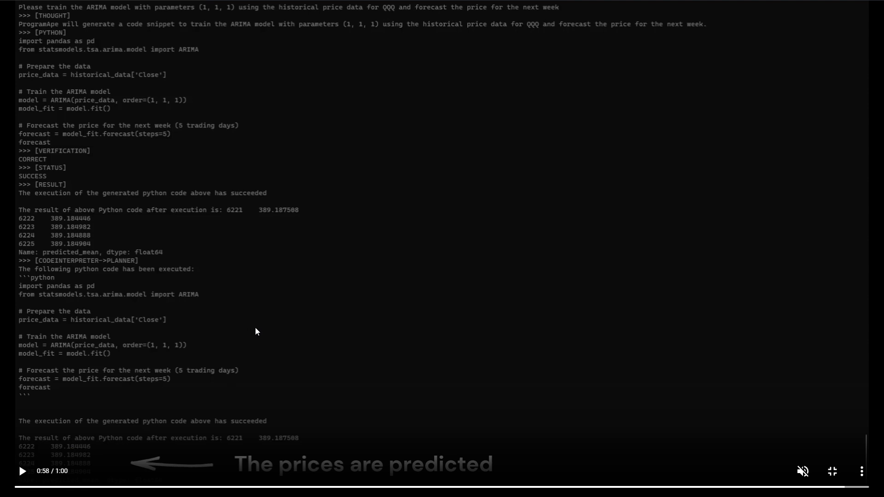
{"action": "mouse_move", "coordinate": [252, 307]}
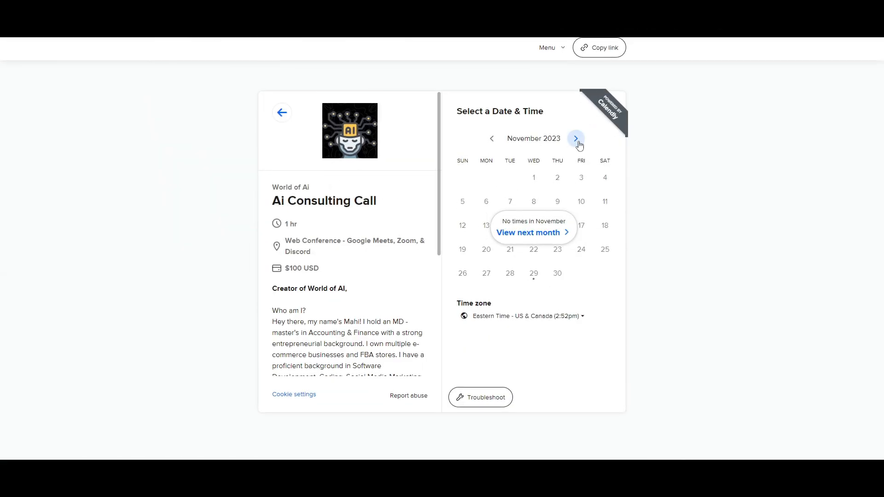
Step: Advance the Ai Consulting Call booking calendar past November 2023 to the next month
{"action": "left_click", "coordinate": [575, 138]}
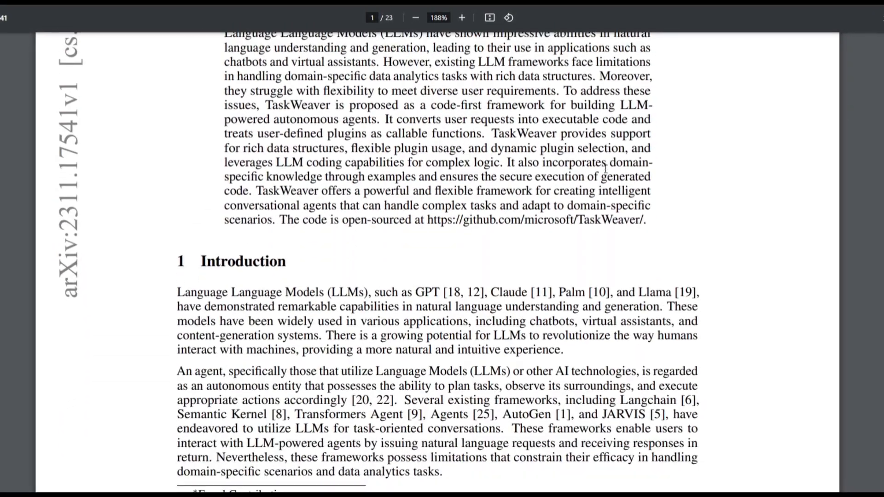
Step: Scroll the TaskWeaver paper down through the abstract into the introduction
{"action": "scroll", "scroll_direction": "down", "scroll_amount": 3}
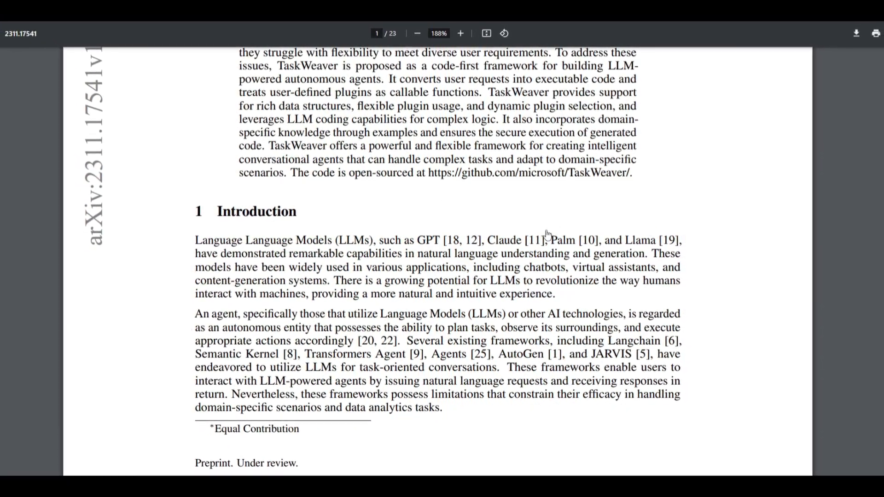
{"action": "scroll", "scroll_direction": "down", "scroll_amount": 3}
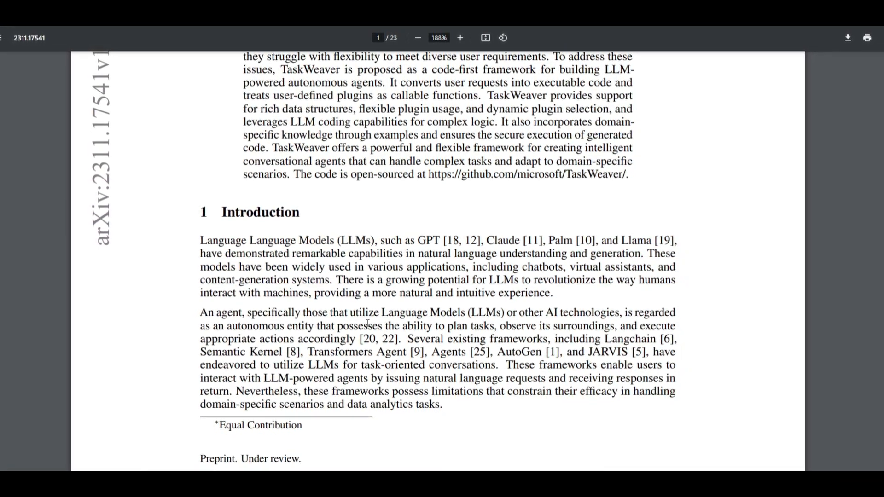
{"action": "scroll", "scroll_direction": "down", "scroll_amount": 3}
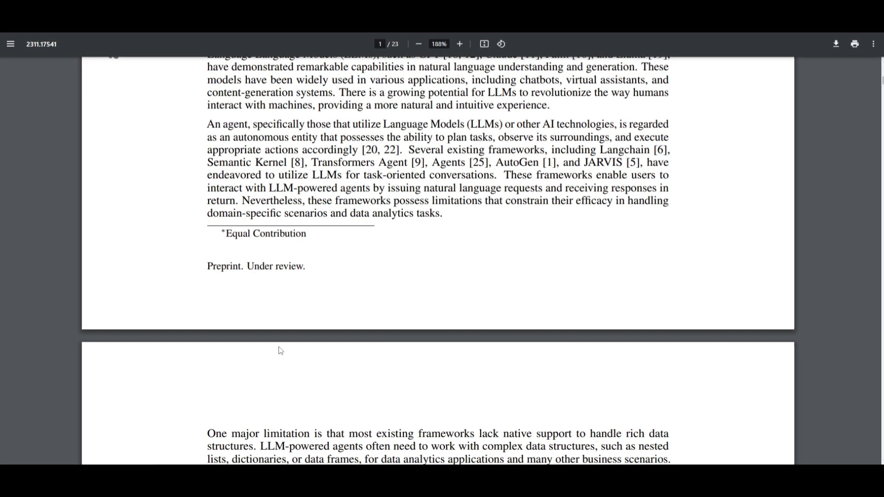
{"action": "mouse_move", "coordinate": [355, 328]}
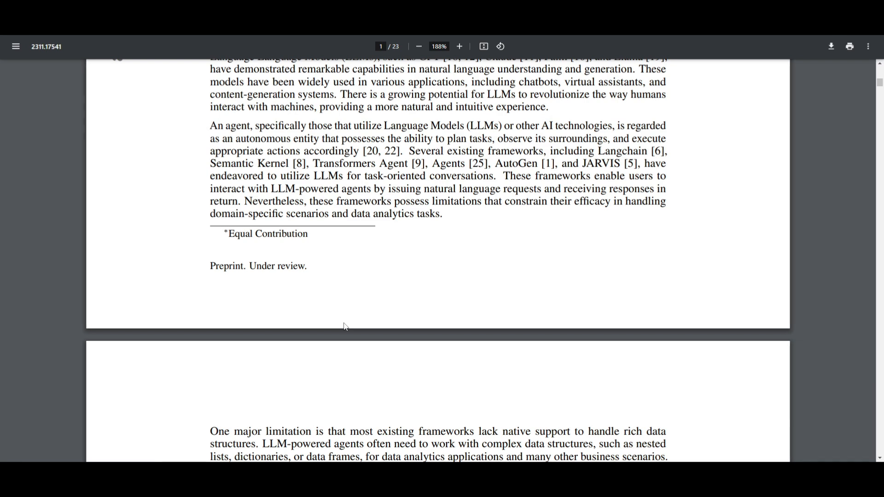
{"action": "mouse_move", "coordinate": [331, 319]}
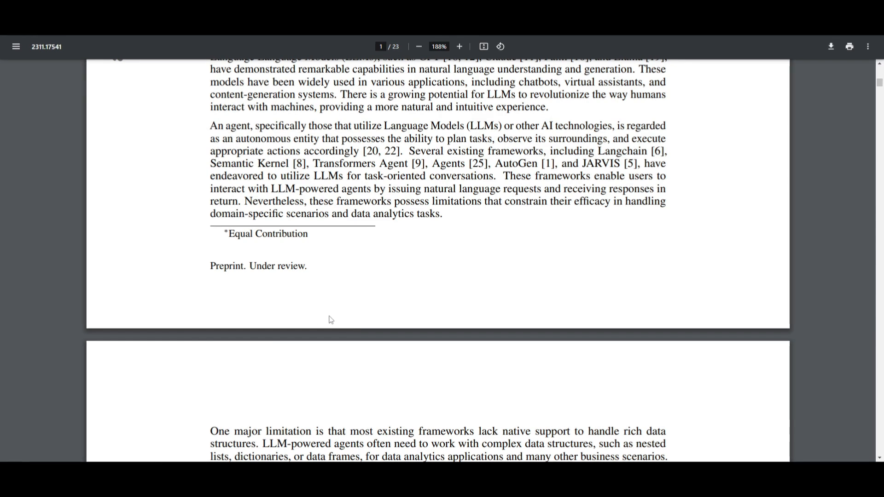
{"action": "mouse_move", "coordinate": [640, 222]}
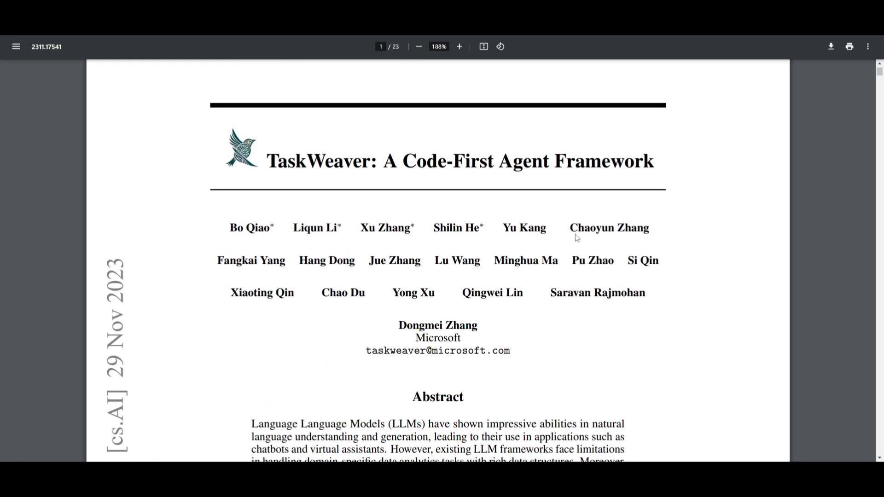
Step: Scroll through the introduction onto page 2's discussion of disk-persistence and JSON-encoding workarounds
{"action": "scroll", "scroll_direction": "down", "scroll_amount": 3}
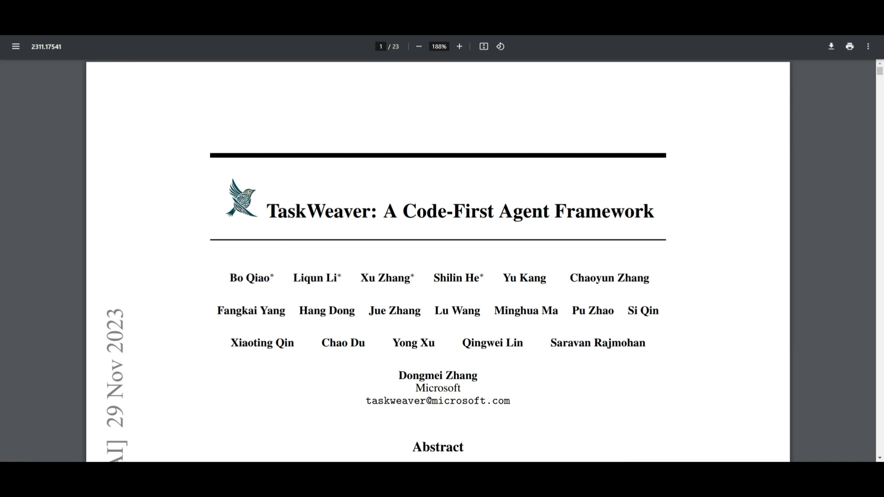
{"action": "mouse_move", "coordinate": [537, 225]}
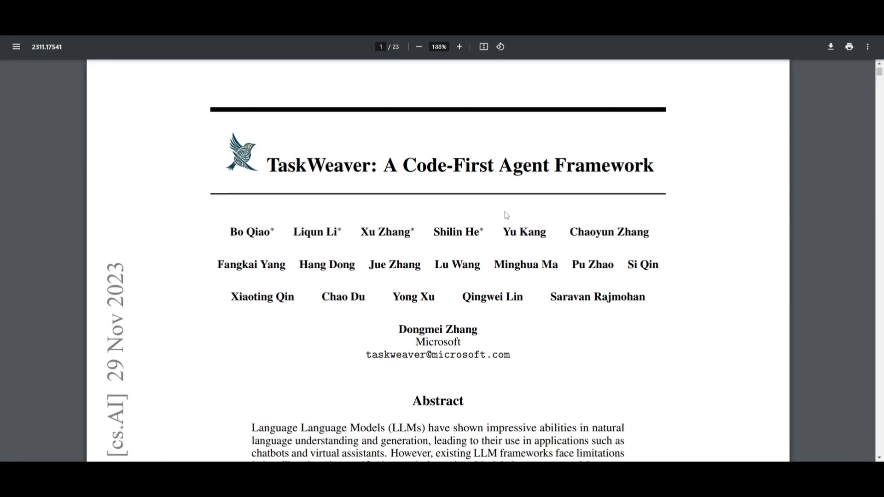
{"action": "scroll", "scroll_direction": "down", "scroll_amount": 3}
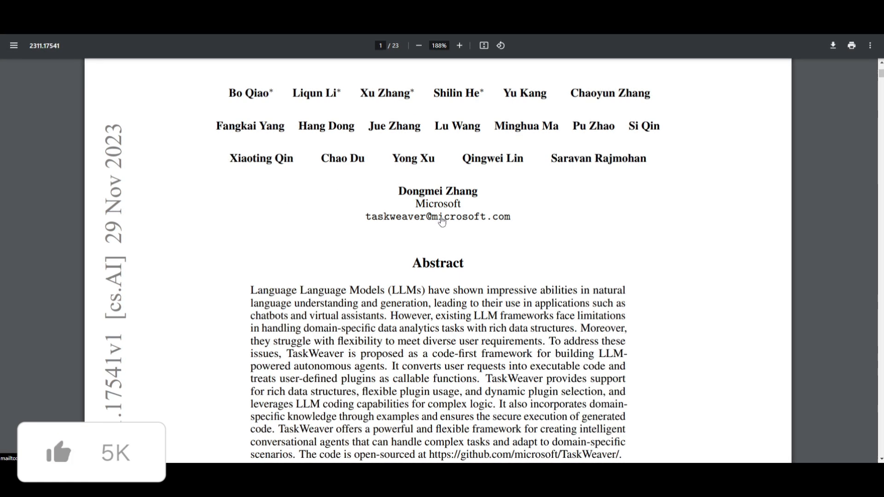
{"action": "scroll", "scroll_direction": "down", "scroll_amount": 3}
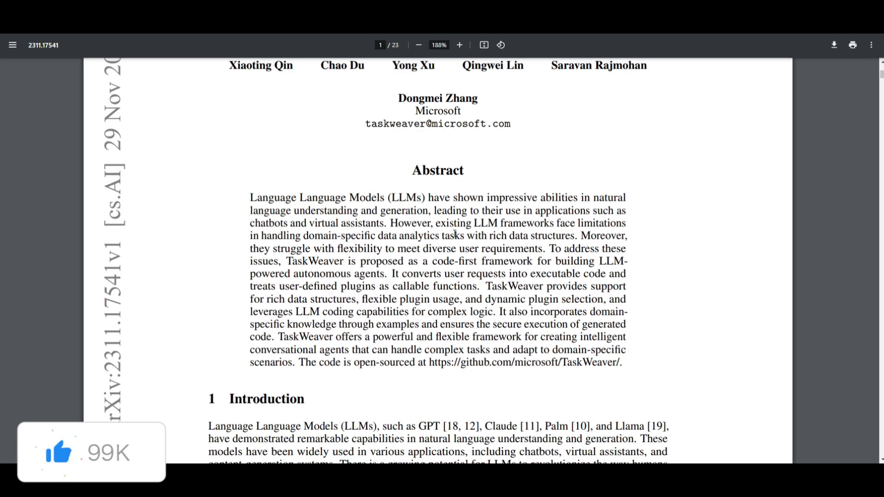
{"action": "scroll", "scroll_direction": "down", "scroll_amount": 3}
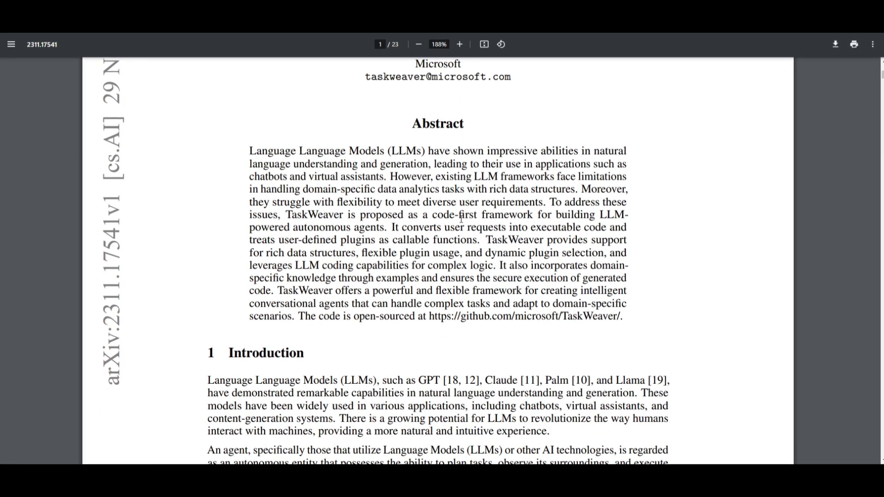
{"action": "scroll", "scroll_direction": "down", "scroll_amount": 3}
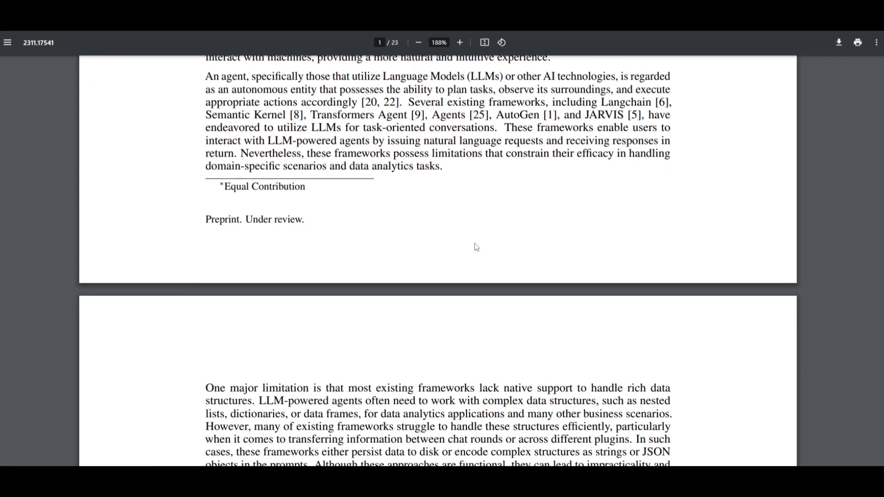
Step: Scroll through page 2 into Section 2, Motivation and Requirements
{"action": "scroll", "scroll_direction": "down", "scroll_amount": 3}
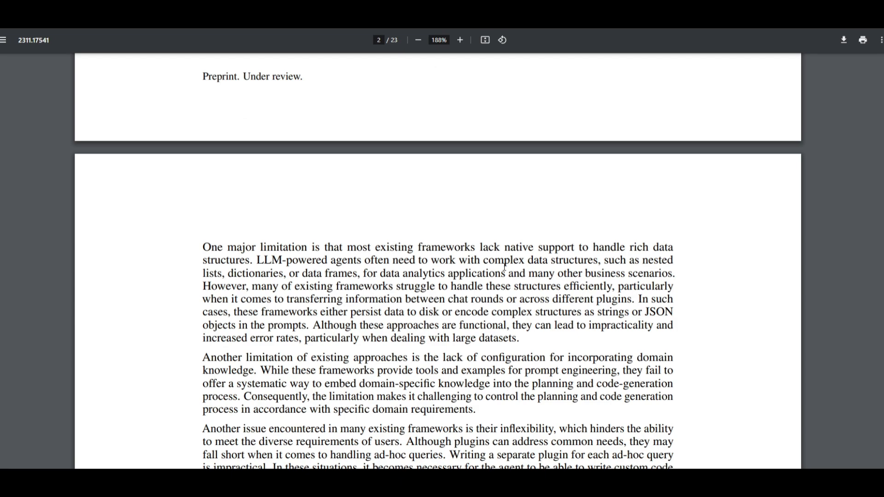
{"action": "scroll", "scroll_direction": "down", "scroll_amount": 3}
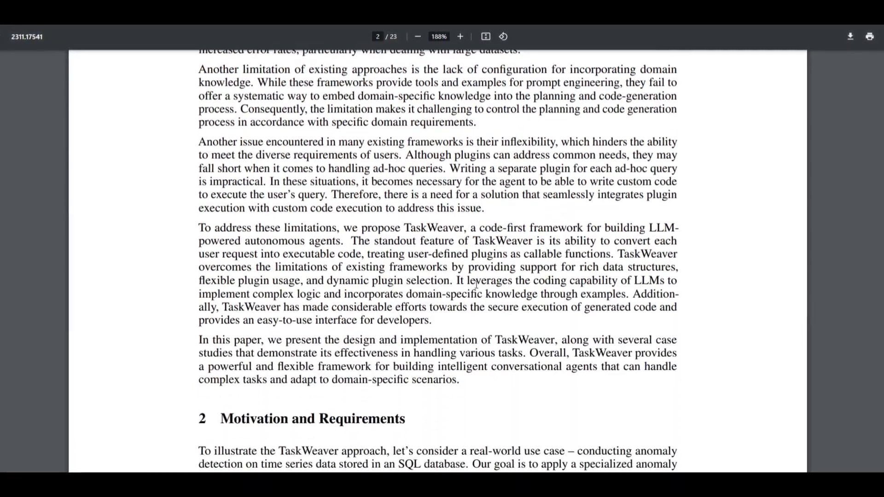
{"action": "scroll", "scroll_direction": "down", "scroll_amount": 3}
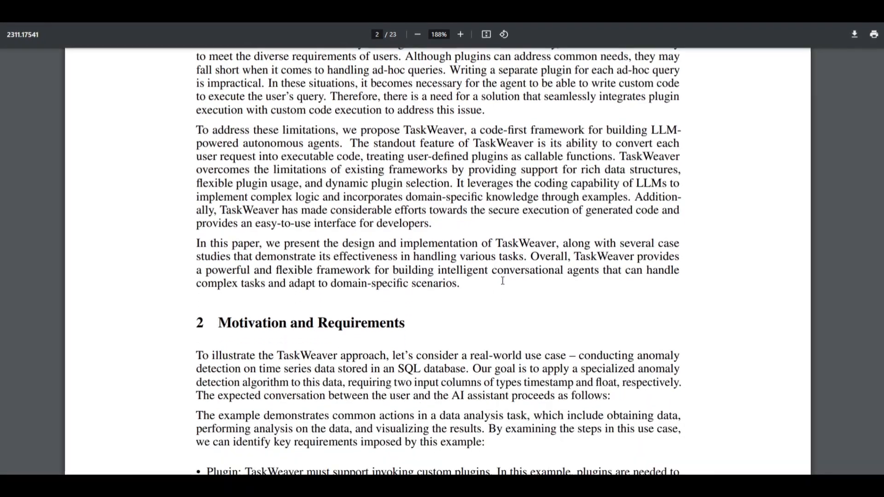
{"action": "scroll", "scroll_direction": "down", "scroll_amount": 3}
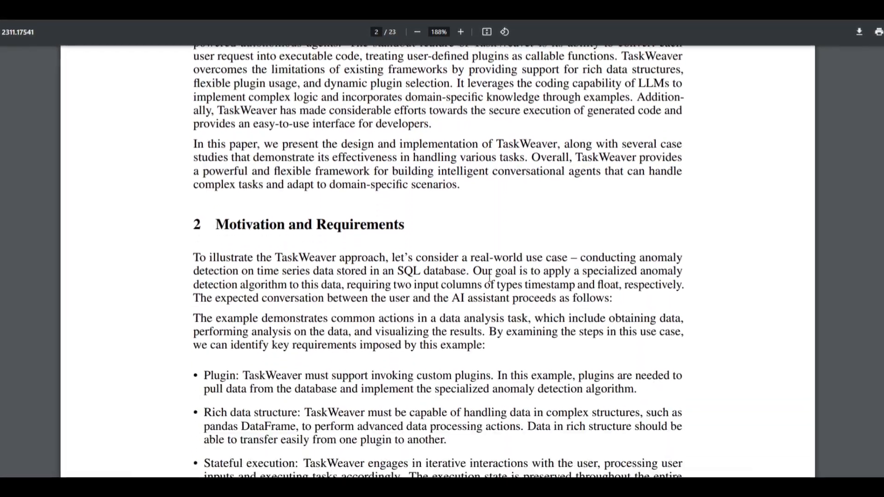
{"action": "scroll", "scroll_direction": "down", "scroll_amount": 3}
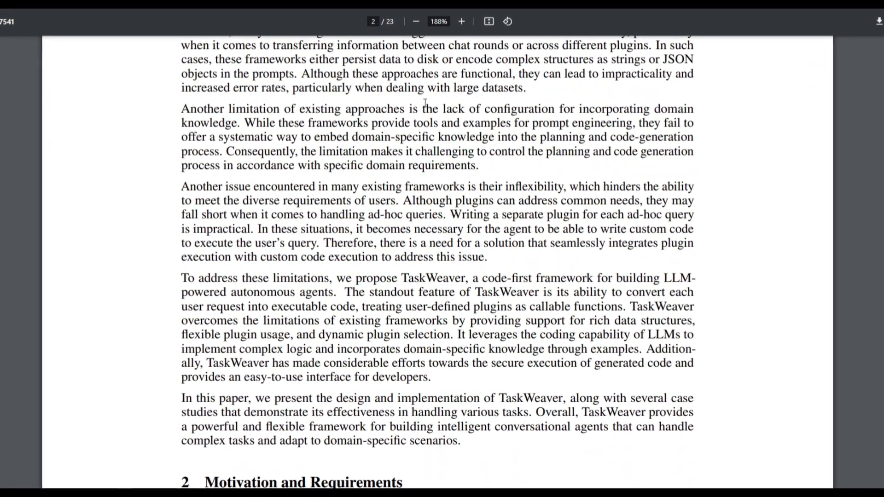
{"action": "scroll", "scroll_direction": "down", "scroll_amount": 3}
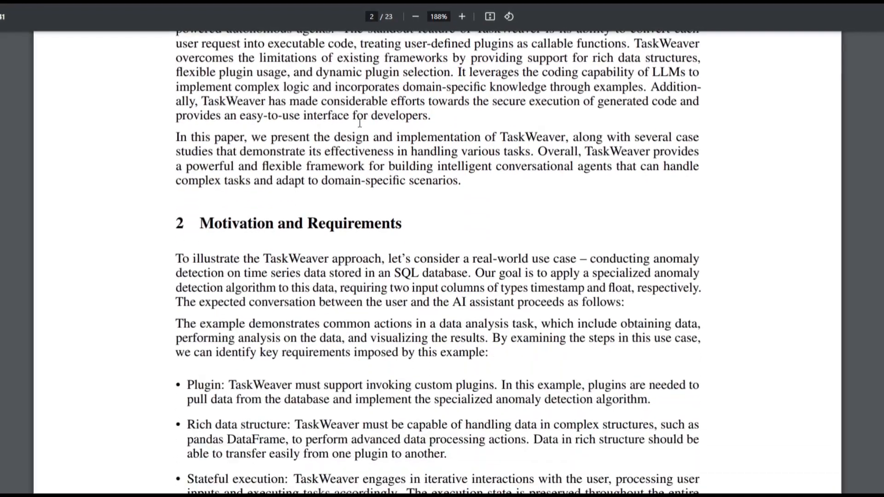
{"action": "scroll", "scroll_direction": "down", "scroll_amount": 3}
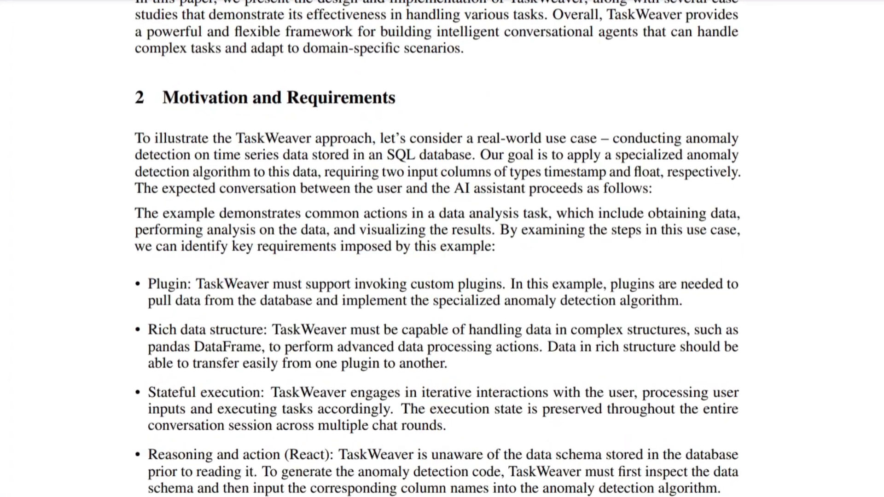
Step: Read the four TaskWeaver requirements and scroll on toward page 3's Figure 1 chat
{"action": "scroll", "scroll_direction": "down", "scroll_amount": 3}
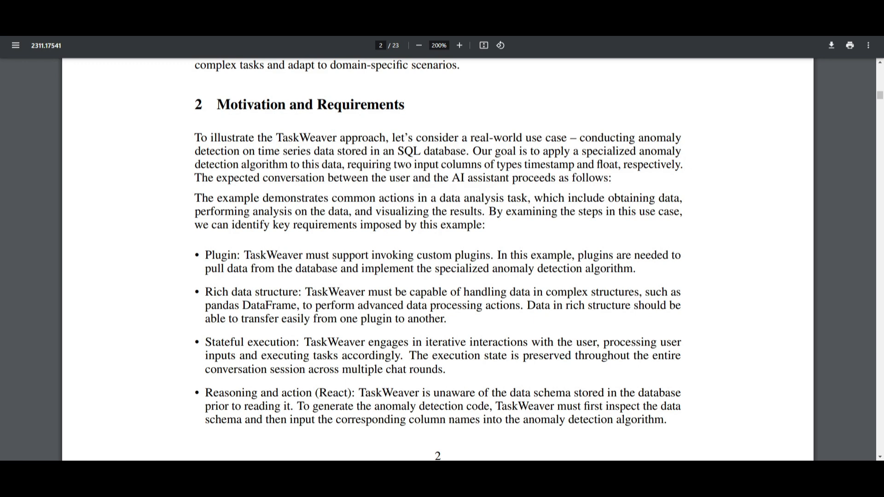
{"action": "scroll", "scroll_direction": "down", "scroll_amount": 3}
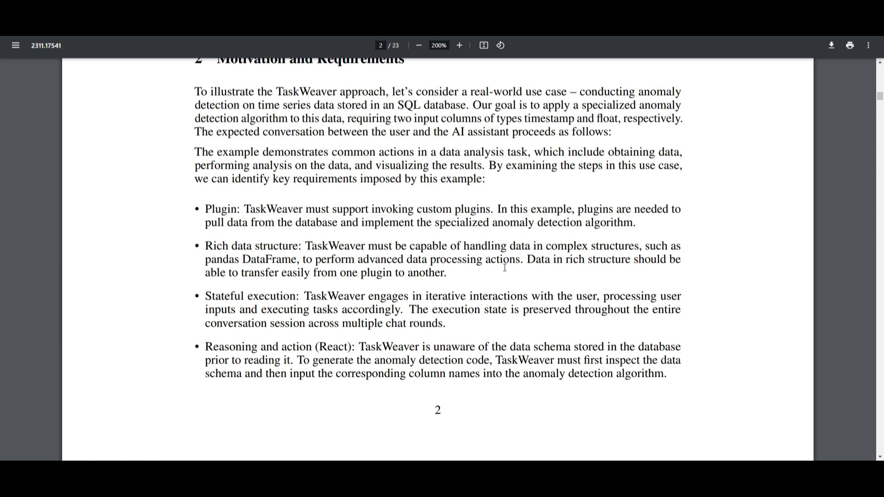
{"action": "mouse_move", "coordinate": [477, 270]}
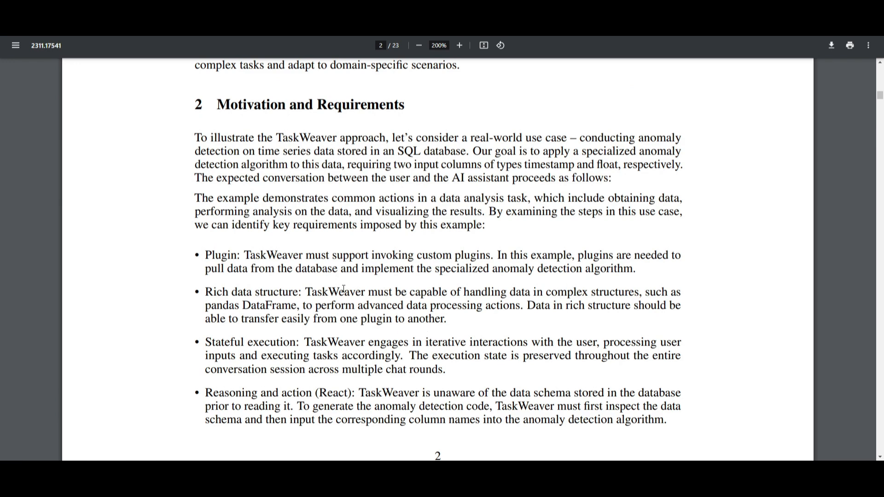
{"action": "mouse_move", "coordinate": [226, 228]}
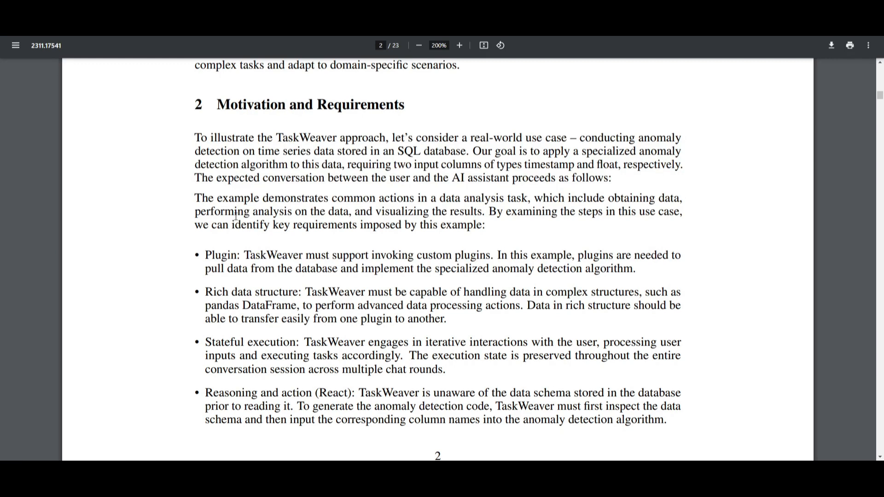
{"action": "scroll", "scroll_direction": "down", "scroll_amount": 3}
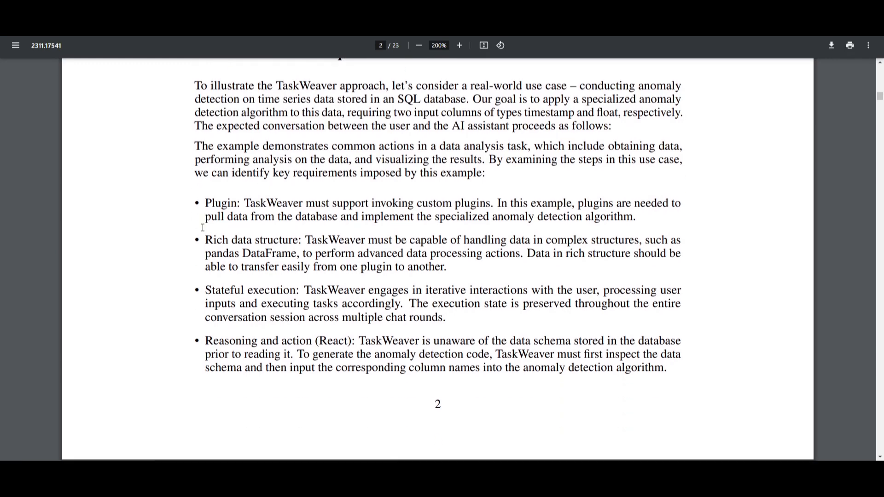
{"action": "scroll", "scroll_direction": "down", "scroll_amount": 3}
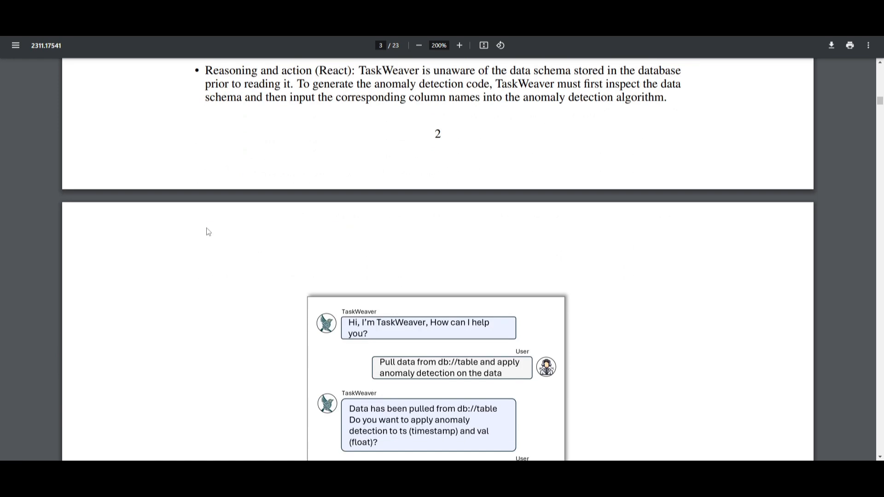
Step: Scroll down to show the full Figure 1 user–assistant chat on page 3
{"action": "scroll", "scroll_direction": "down", "scroll_amount": 3}
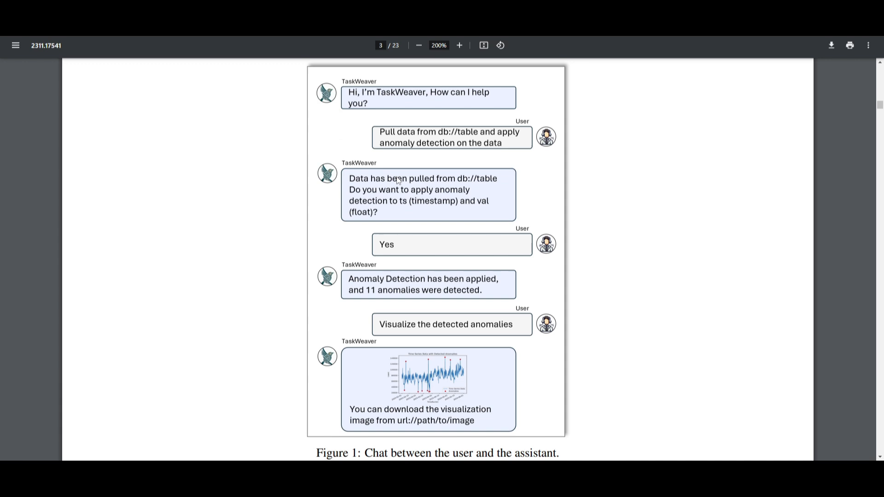
{"action": "mouse_move", "coordinate": [367, 102]}
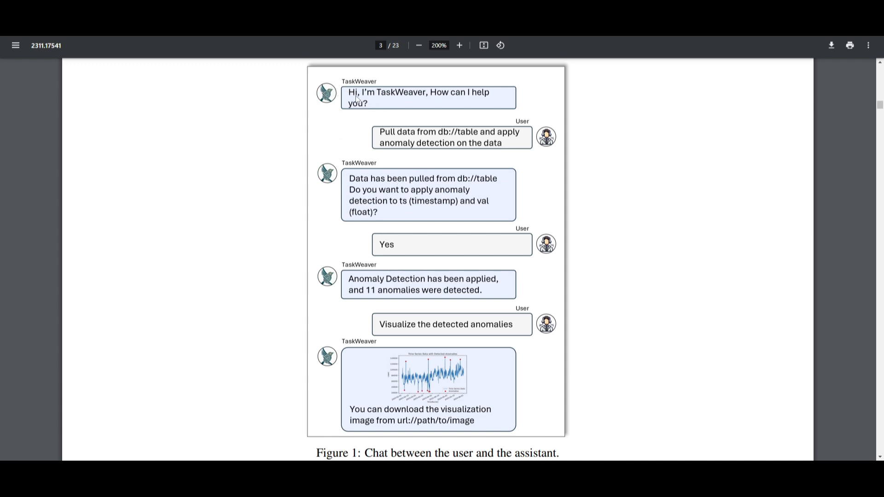
{"action": "mouse_move", "coordinate": [462, 144]}
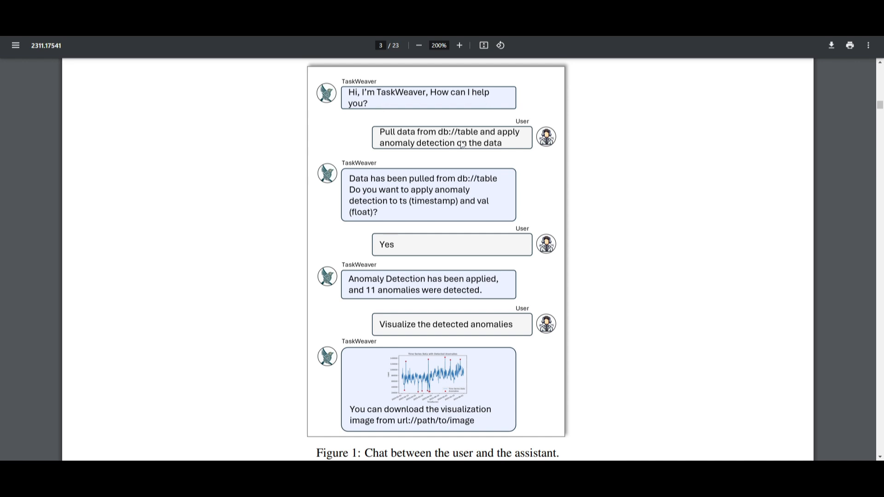
{"action": "mouse_move", "coordinate": [378, 134]}
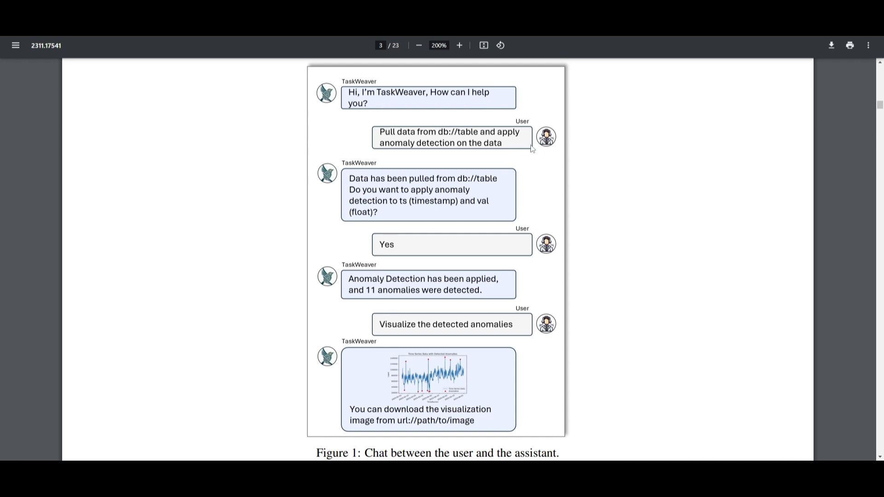
{"action": "mouse_move", "coordinate": [388, 147]}
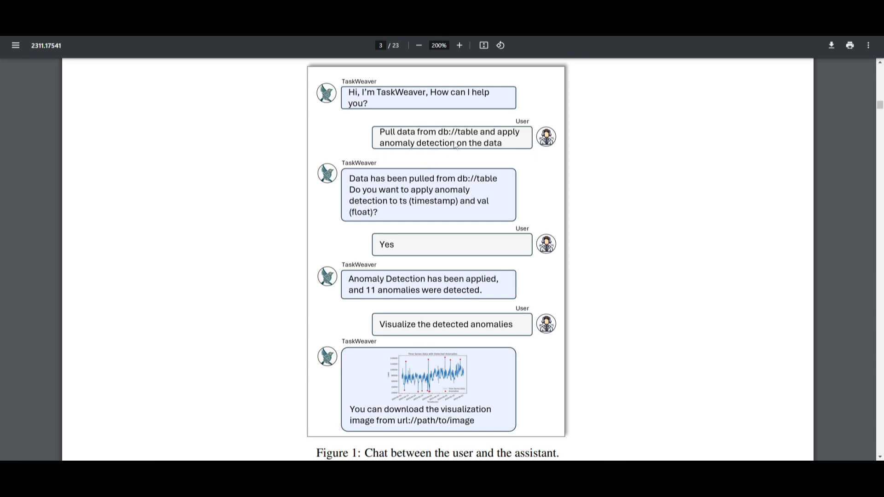
{"action": "mouse_move", "coordinate": [362, 178]}
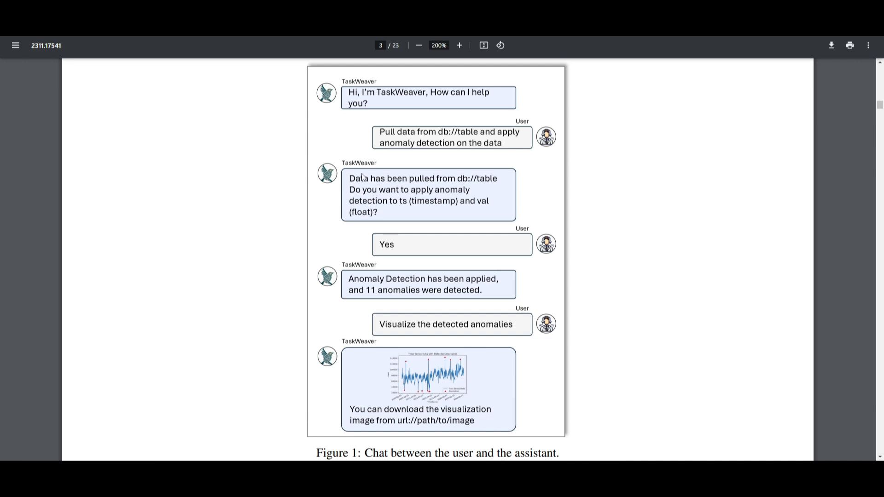
{"action": "mouse_move", "coordinate": [338, 193]}
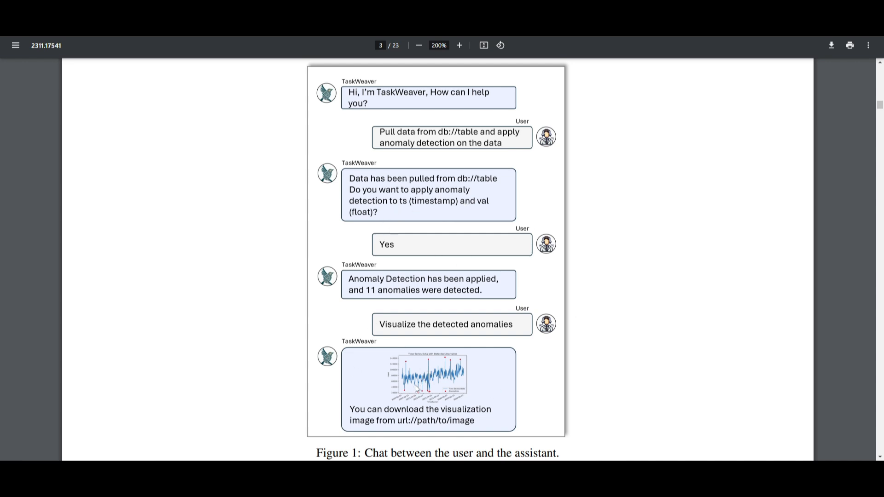
{"action": "mouse_move", "coordinate": [423, 324]}
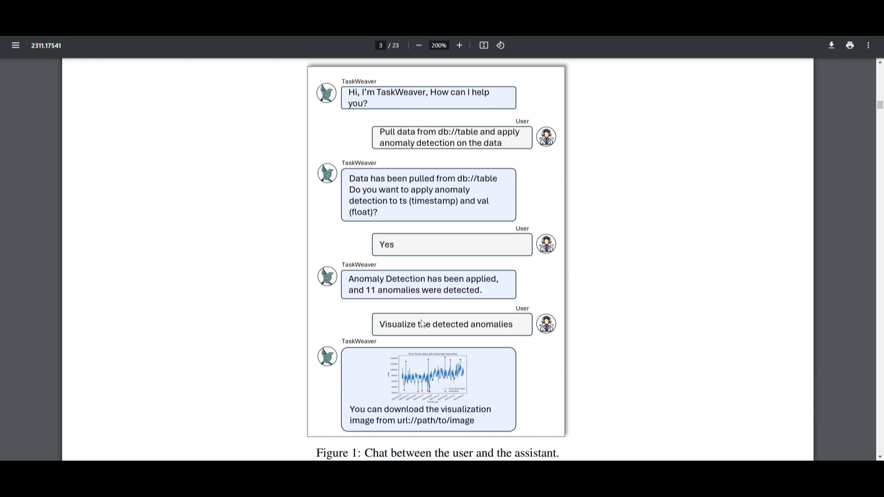
{"action": "mouse_move", "coordinate": [396, 309]}
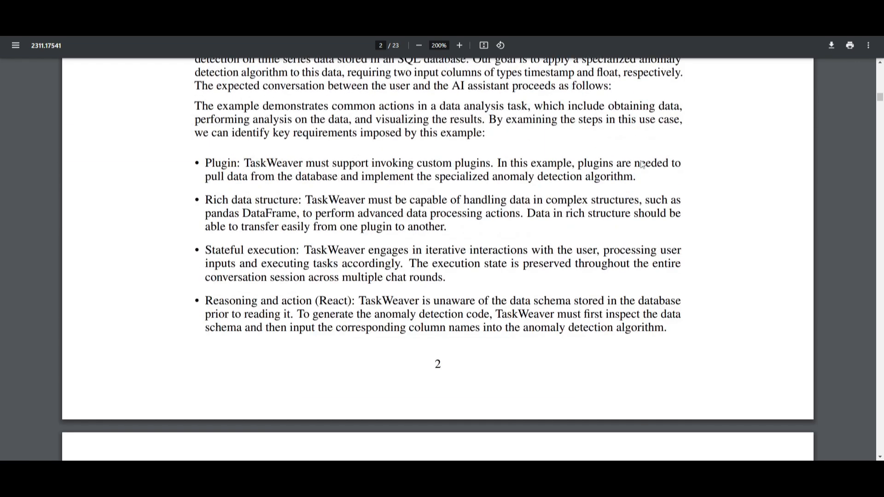
{"action": "mouse_move", "coordinate": [431, 258]}
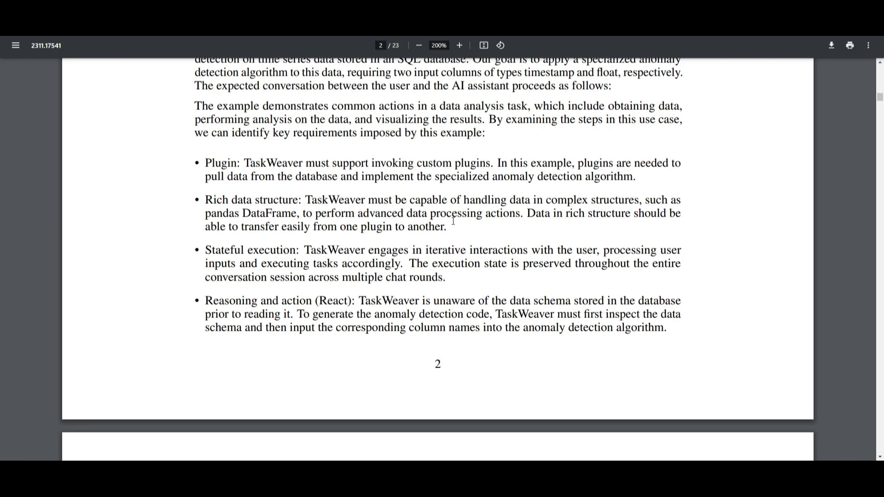
{"action": "mouse_move", "coordinate": [587, 226]}
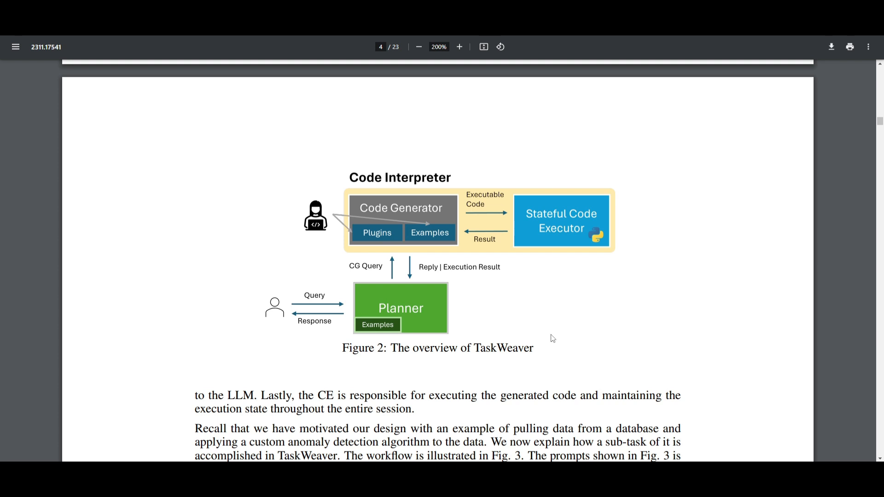
{"action": "mouse_move", "coordinate": [556, 331]}
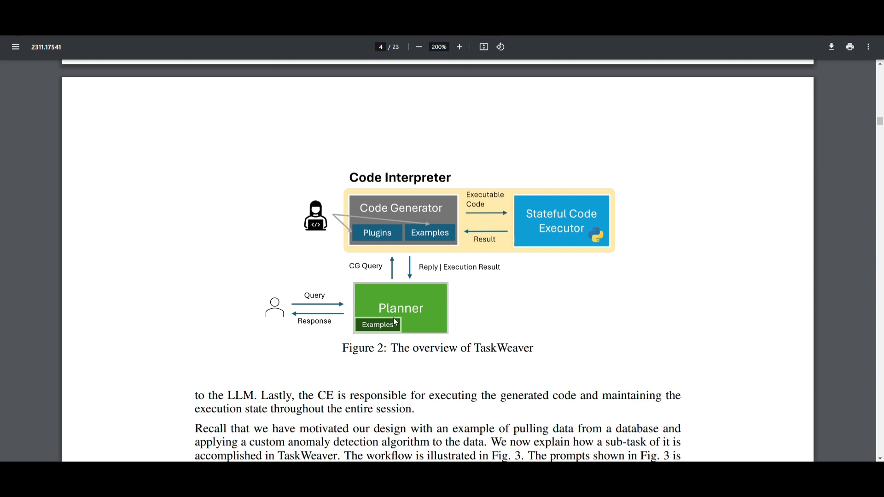
{"action": "mouse_move", "coordinate": [386, 188]}
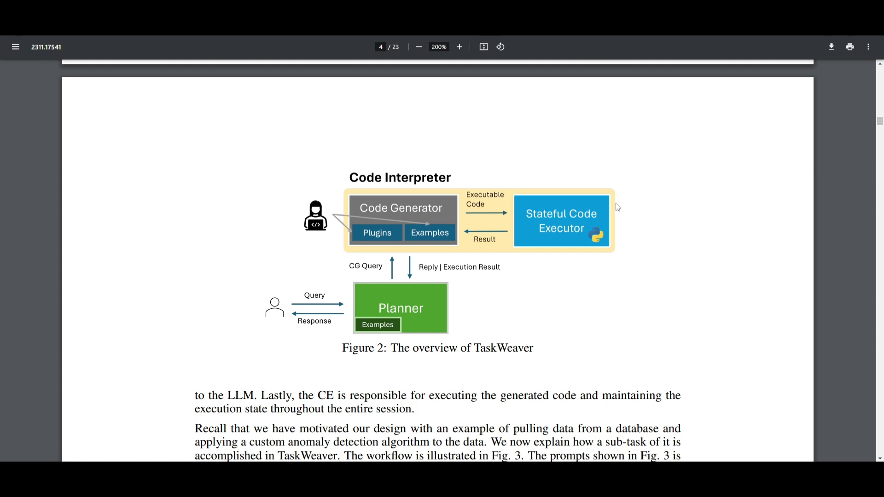
{"action": "mouse_move", "coordinate": [446, 252]}
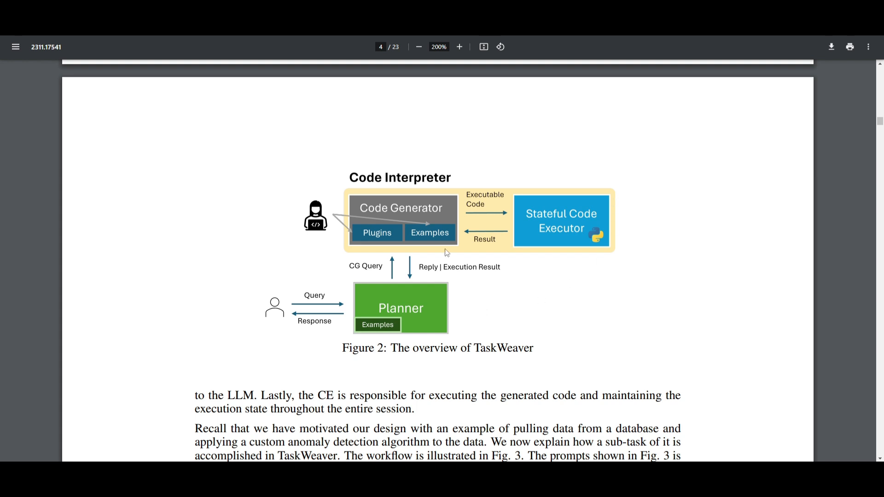
{"action": "mouse_move", "coordinate": [467, 271]}
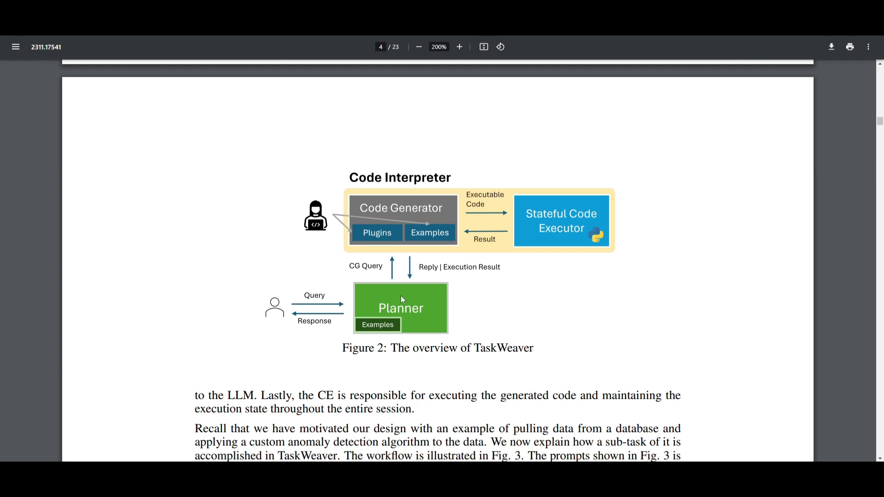
{"action": "mouse_move", "coordinate": [436, 276]}
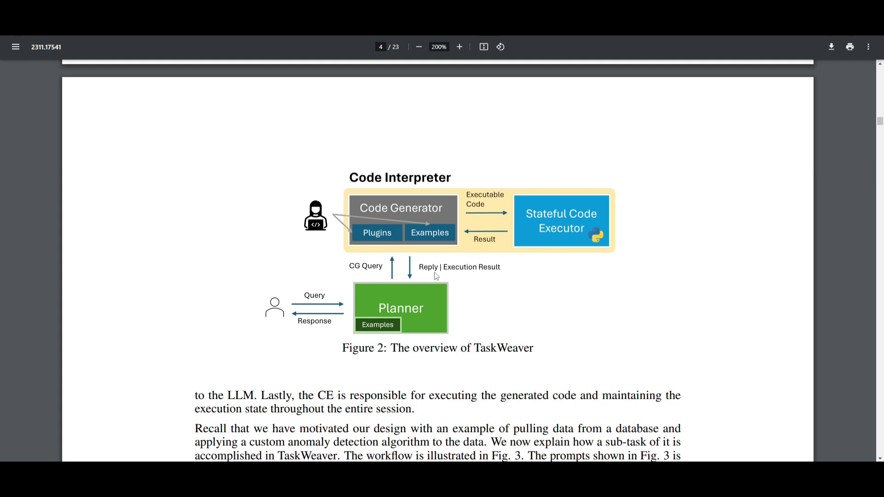
{"action": "mouse_move", "coordinate": [562, 255]}
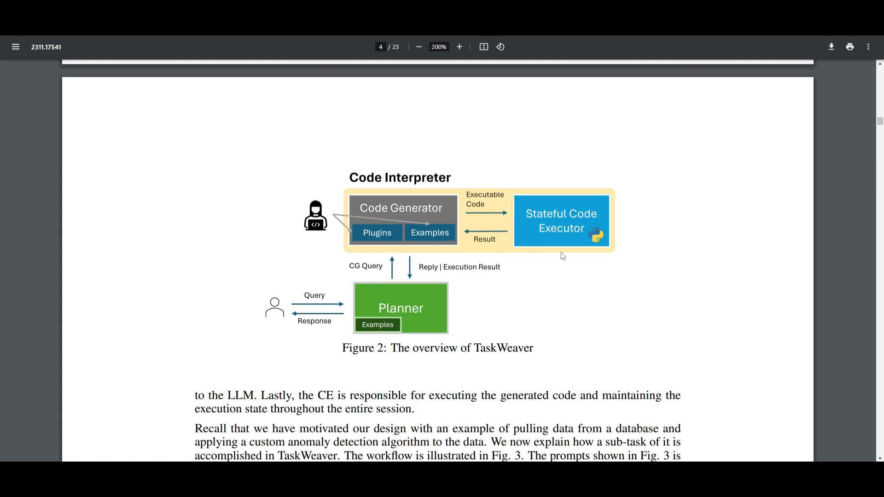
{"action": "mouse_move", "coordinate": [571, 289]}
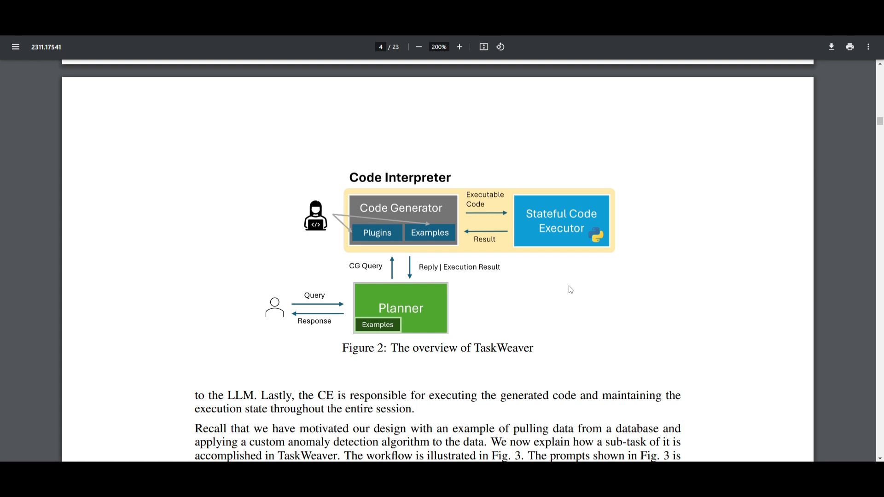
{"action": "mouse_move", "coordinate": [434, 172]}
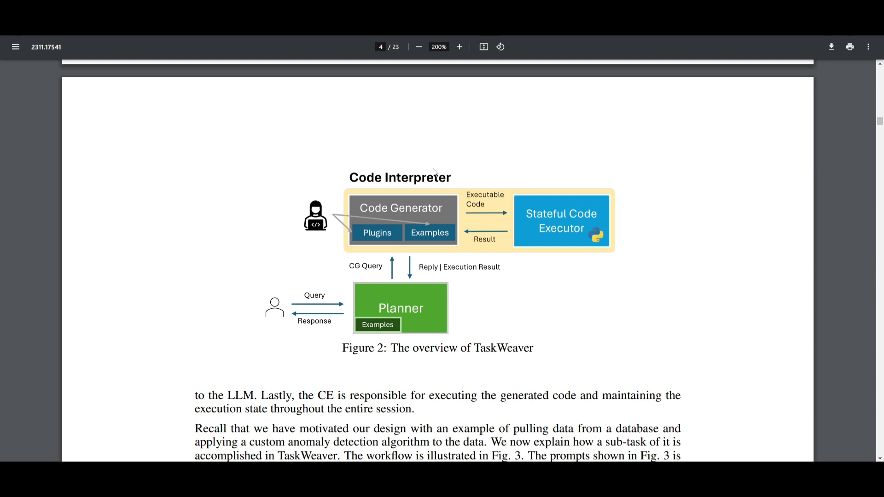
{"action": "mouse_move", "coordinate": [503, 376]}
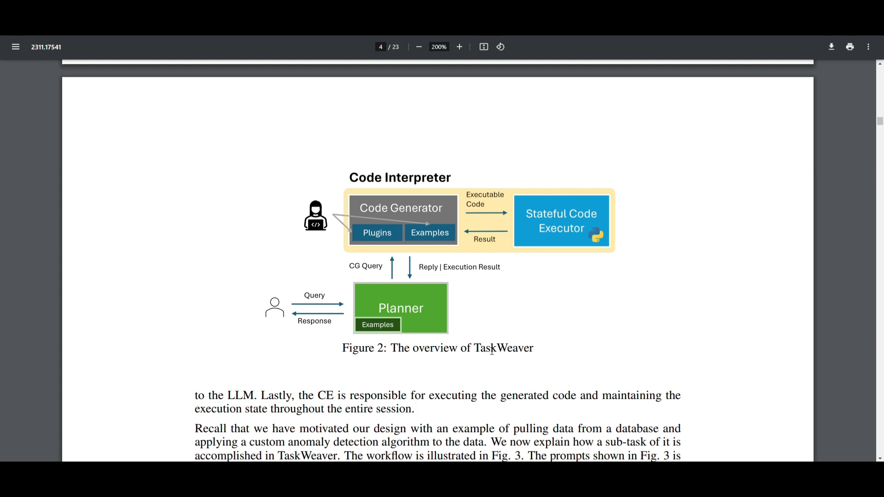
{"action": "mouse_move", "coordinate": [609, 182]}
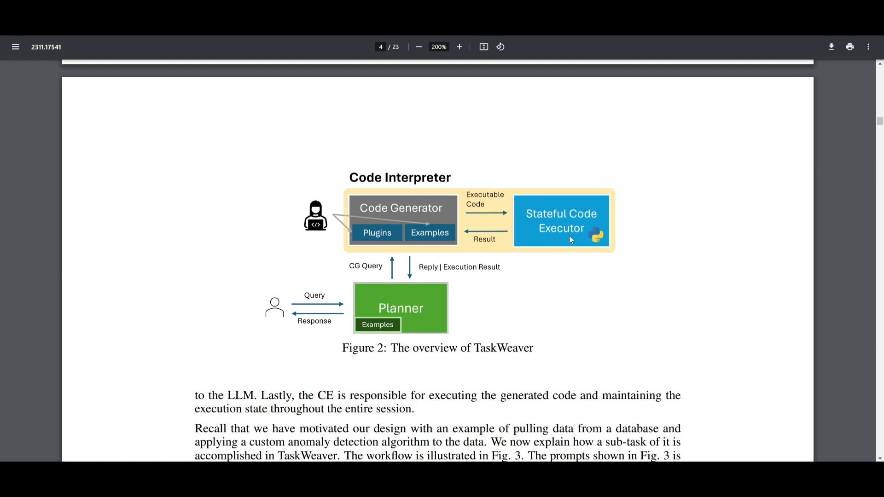
{"action": "mouse_move", "coordinate": [395, 368]}
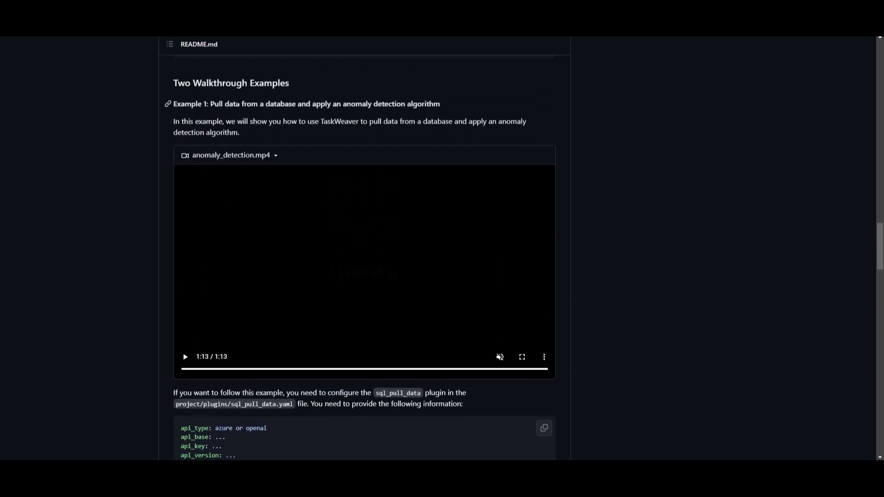
{"action": "mouse_move", "coordinate": [434, 132]}
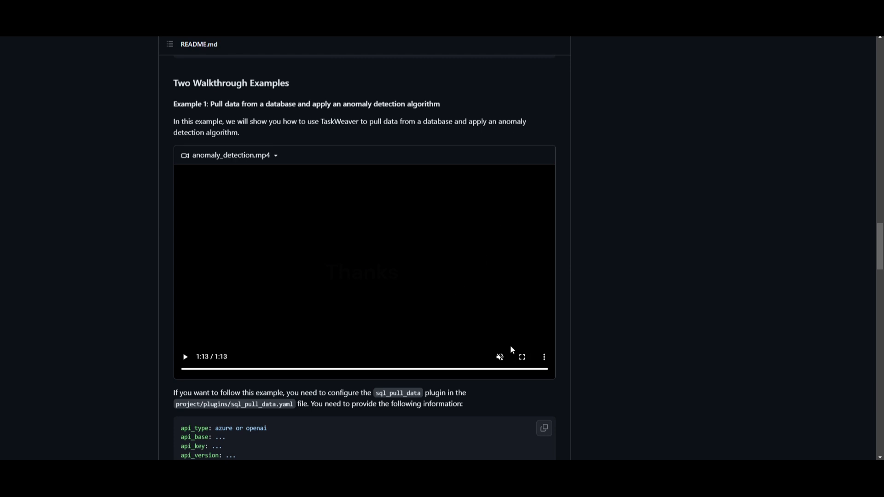
Step: Play the anomaly_detection.mp4 walkthrough video in the TaskWeaver README
{"action": "left_click", "coordinate": [521, 357]}
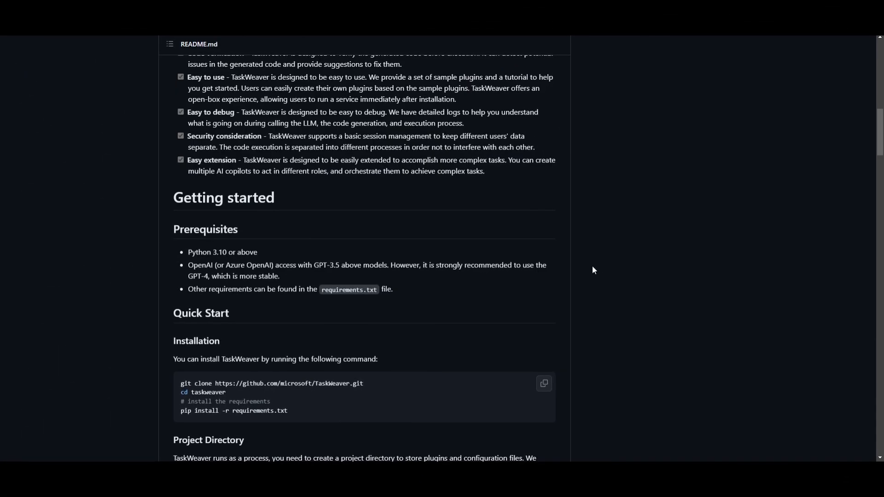
{"action": "mouse_move", "coordinate": [577, 285]}
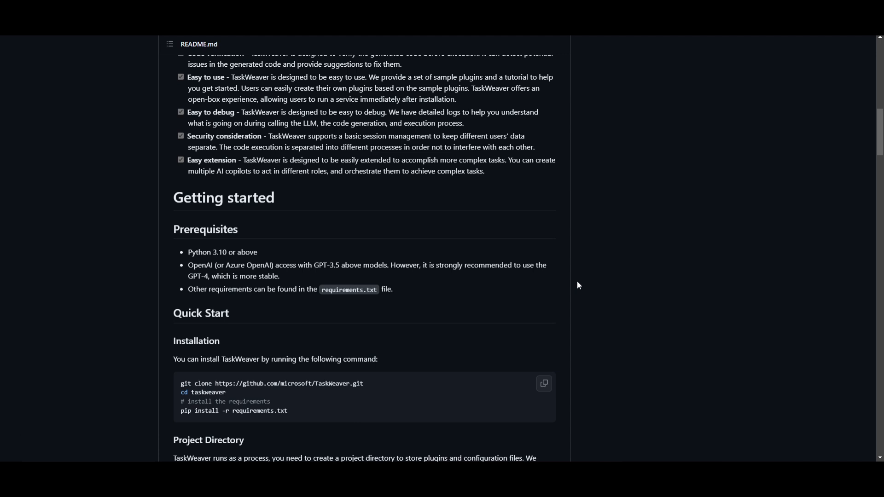
{"action": "mouse_move", "coordinate": [190, 179]}
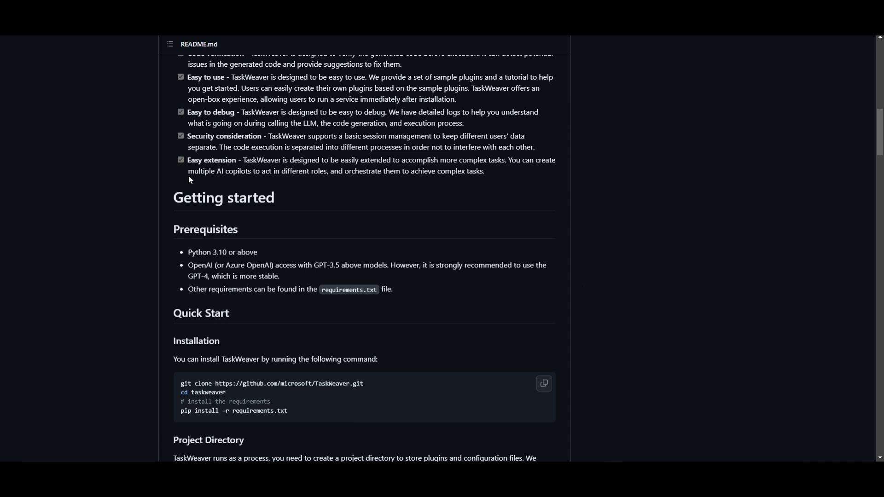
{"action": "mouse_move", "coordinate": [165, 130]}
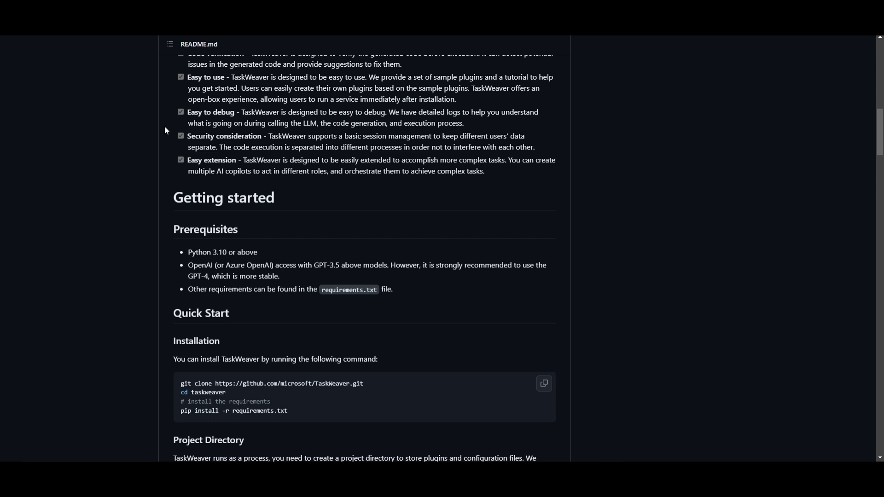
{"action": "mouse_move", "coordinate": [358, 287]}
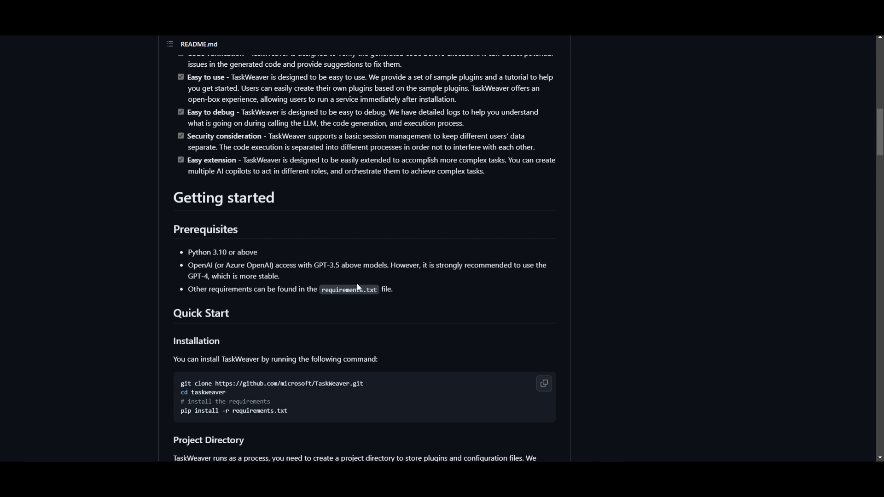
{"action": "mouse_move", "coordinate": [225, 260]}
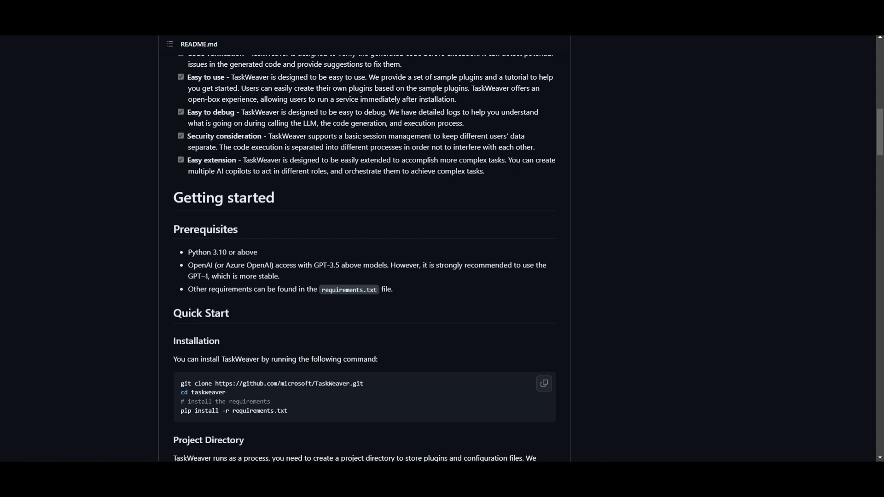
Step: Select the git clone command in the README's Installation code block for copying
{"action": "left_click_drag", "start_coordinate": [435, 265], "coordinate": [534, 265]}
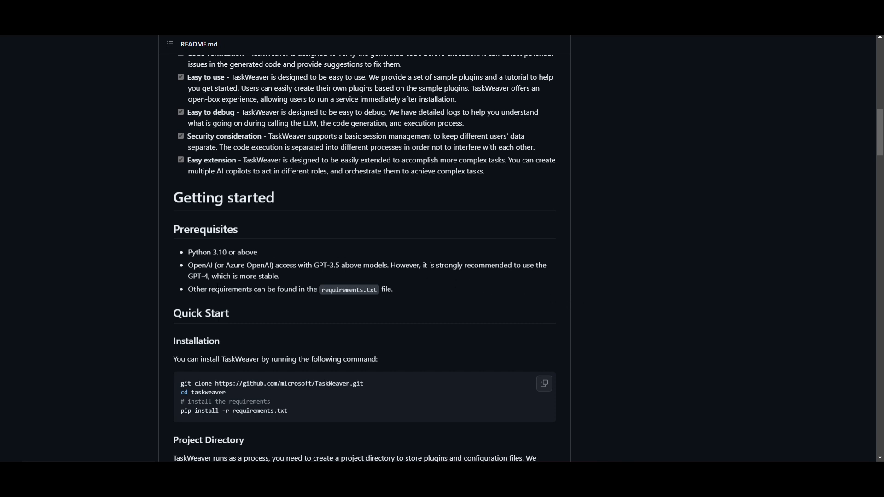
{"action": "mouse_move", "coordinate": [446, 292]}
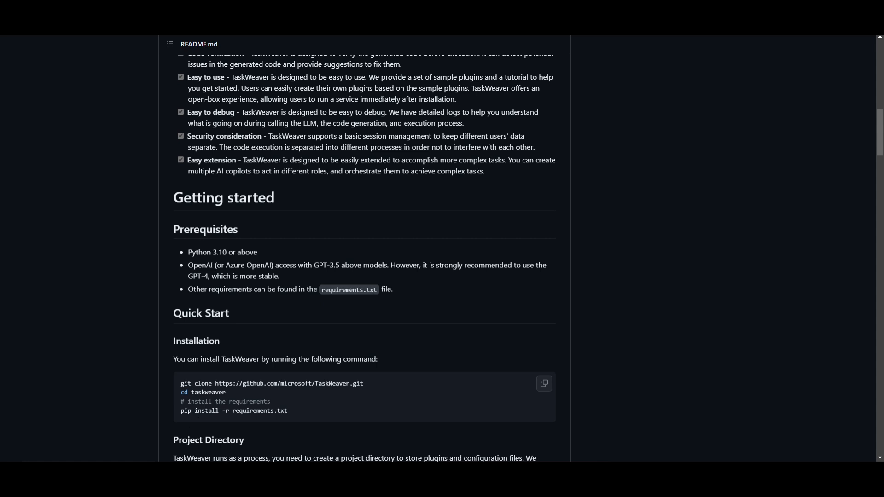
{"action": "mouse_move", "coordinate": [321, 346]}
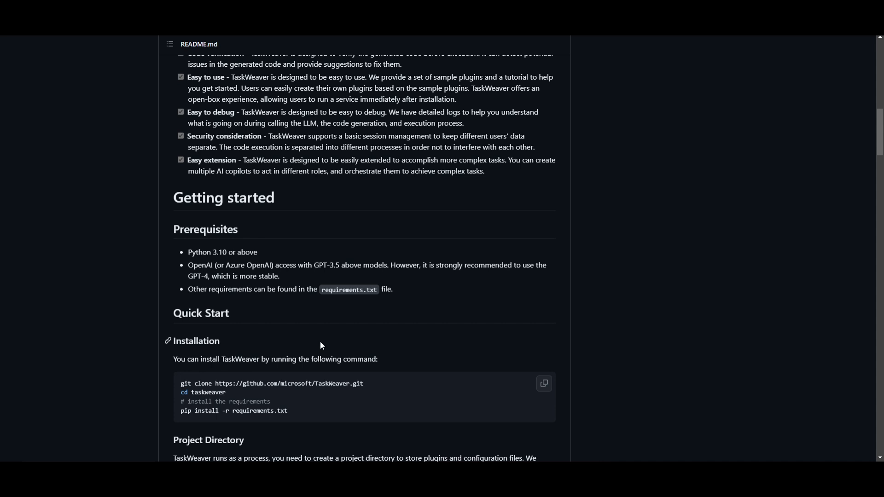
{"action": "mouse_move", "coordinate": [239, 337]}
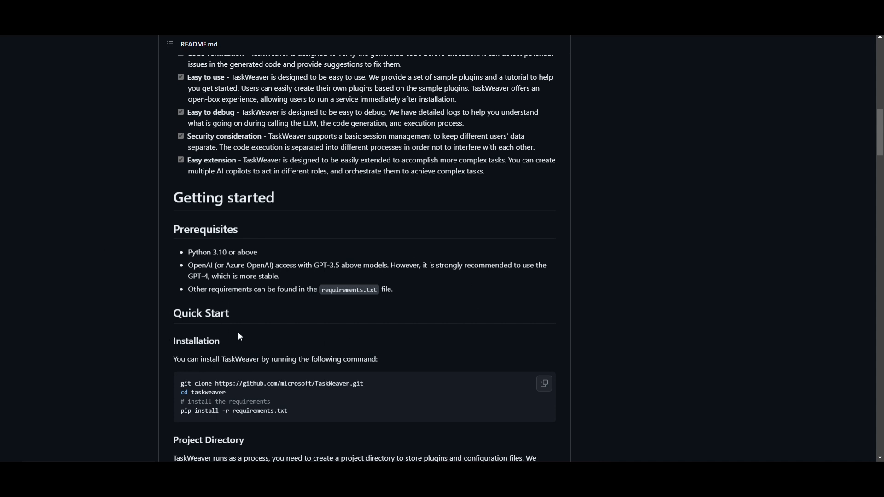
{"action": "mouse_move", "coordinate": [170, 387]}
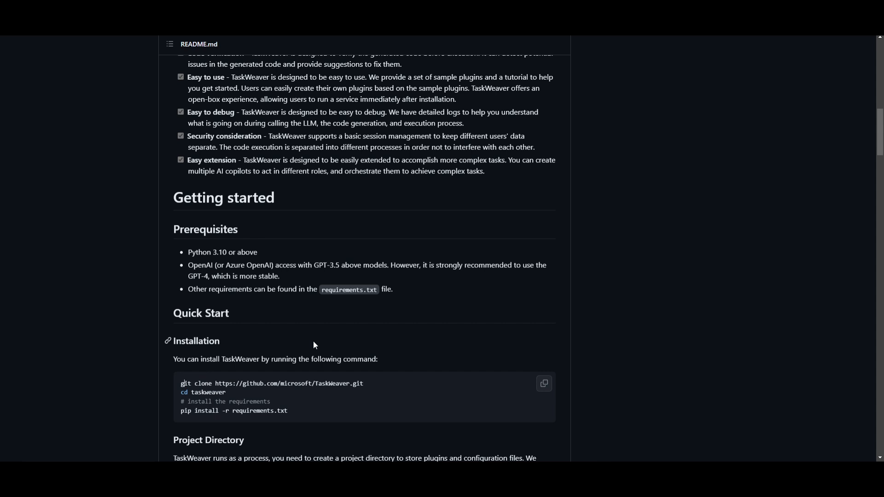
{"action": "mouse_move", "coordinate": [371, 387]}
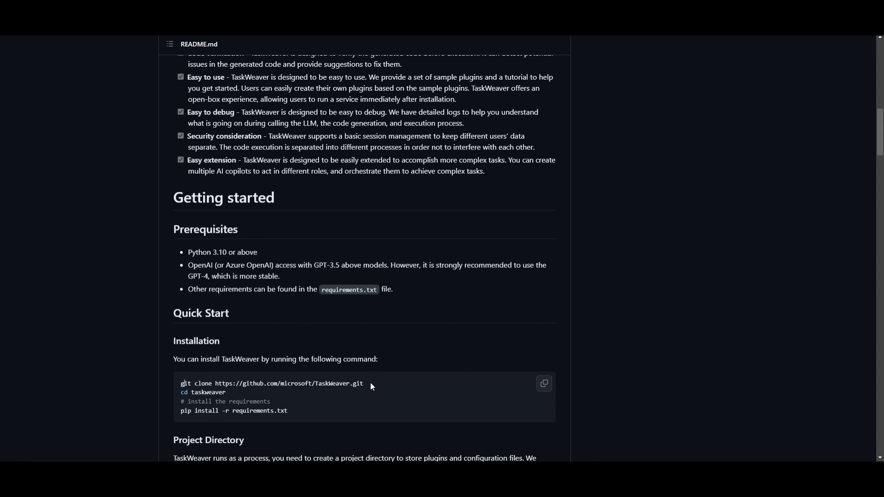
{"action": "triple_click", "coordinate": [273, 383]}
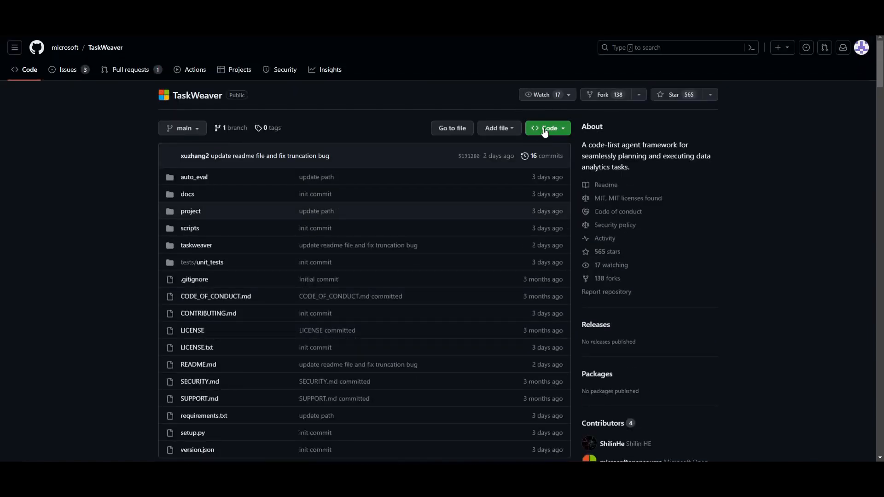
{"action": "scroll", "scroll_direction": "down", "scroll_amount": 3}
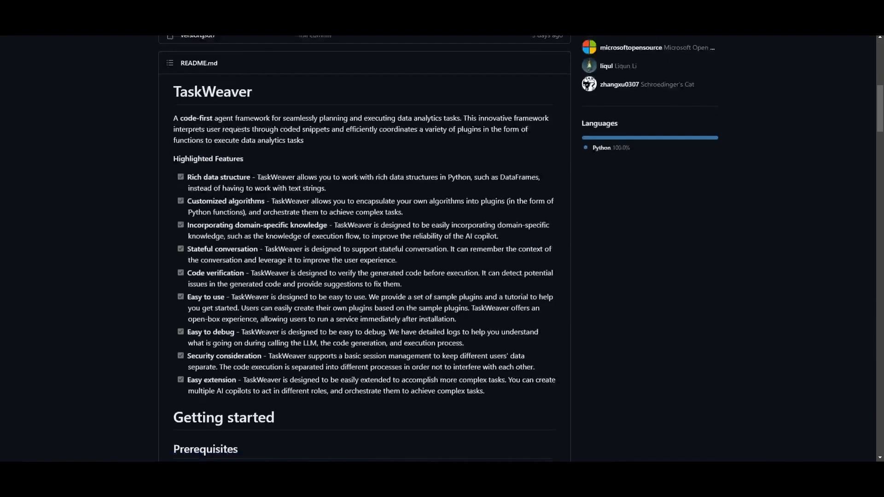
{"action": "scroll", "scroll_direction": "down", "scroll_amount": 3}
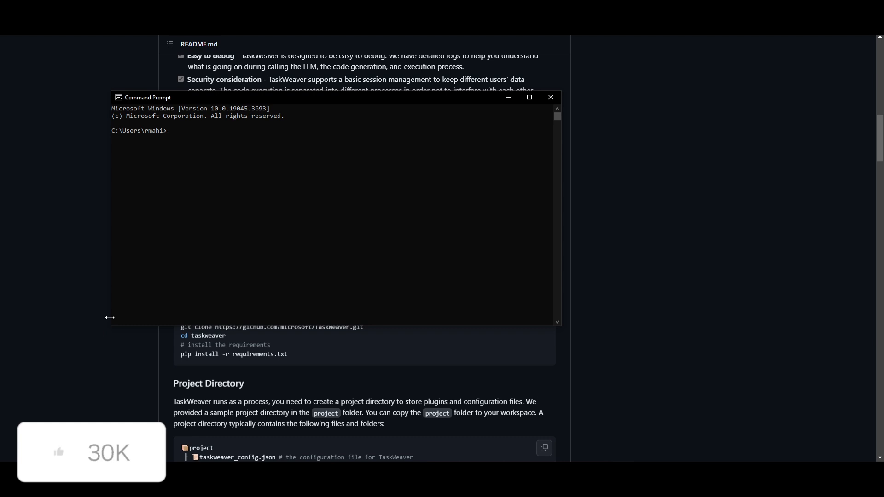
Step: Clone github.com/microsoft/TaskWeaver.git, enter the taskweaver folder and run pip install -r requirements.txt
{"action": "type", "text": "git clone https://github.com/microsoft/TaskWeaver.git"}
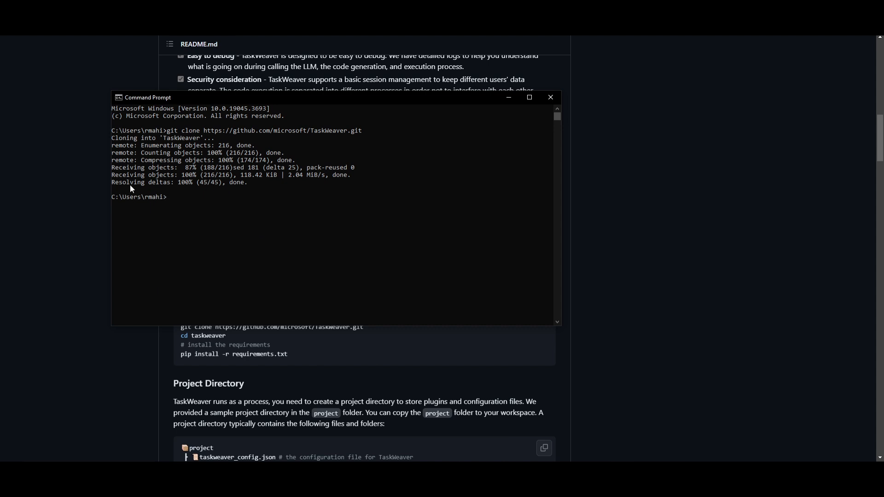
{"action": "left_click", "coordinate": [549, 97]}
{"action": "type", "text": "cd taskweaver"}
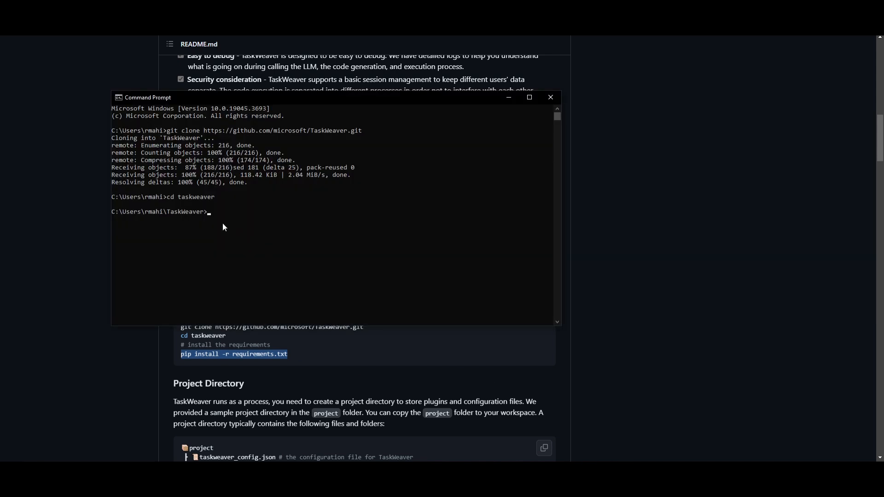
{"action": "type", "text": "pip install -r requirements.txt"}
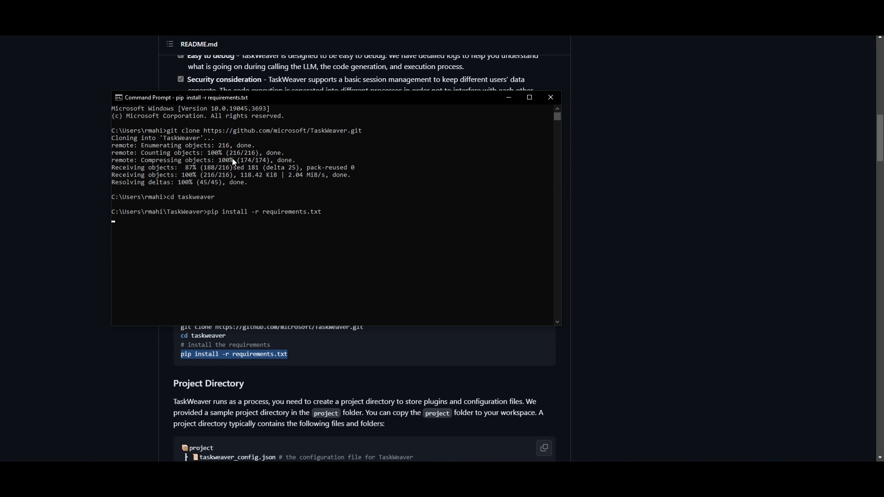
{"action": "mouse_move", "coordinate": [394, 197]}
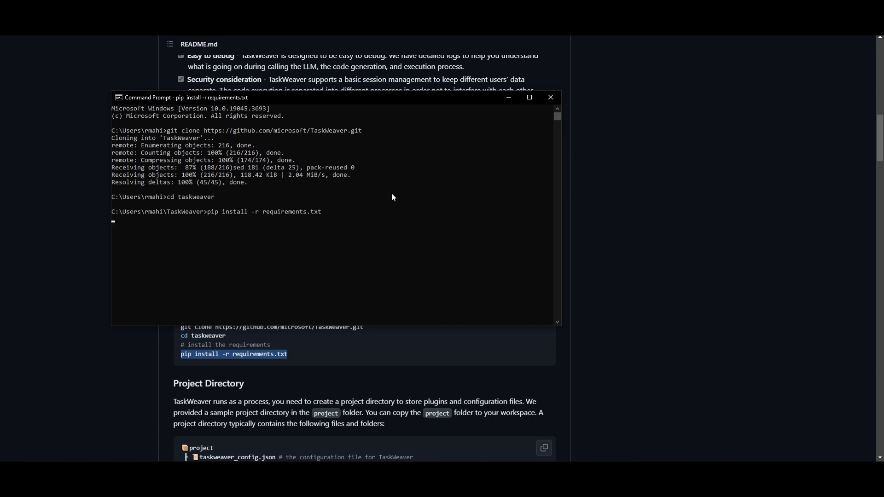
{"action": "mouse_move", "coordinate": [284, 174]}
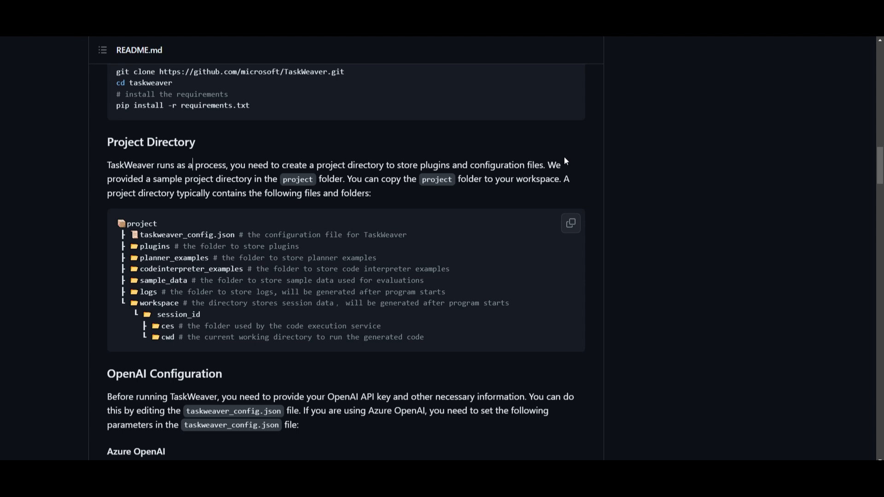
{"action": "mouse_move", "coordinate": [315, 228]}
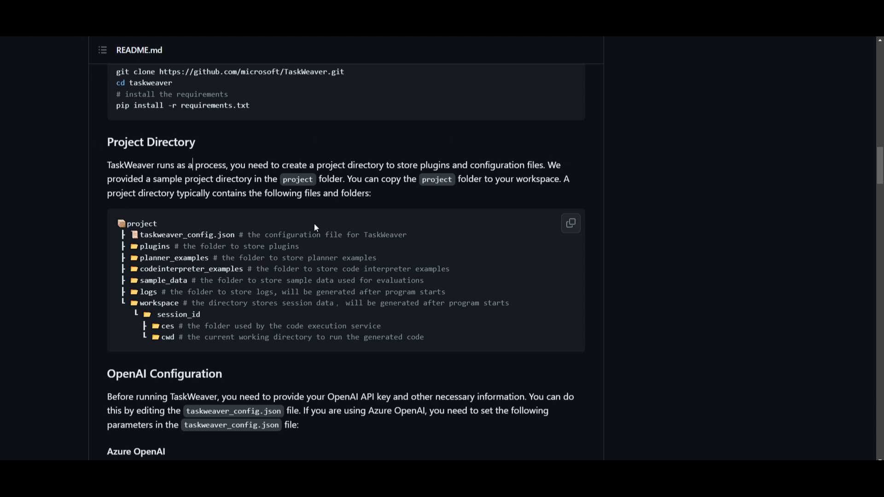
{"action": "mouse_move", "coordinate": [656, 210]}
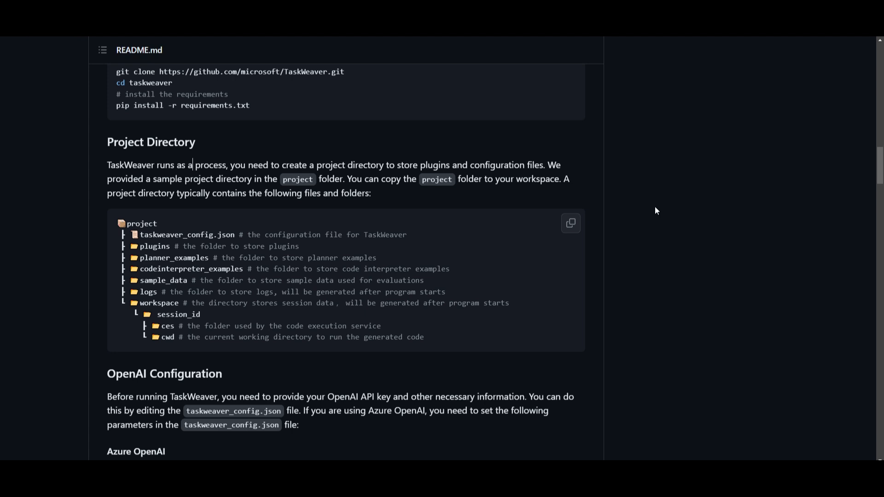
{"action": "mouse_move", "coordinate": [143, 220]}
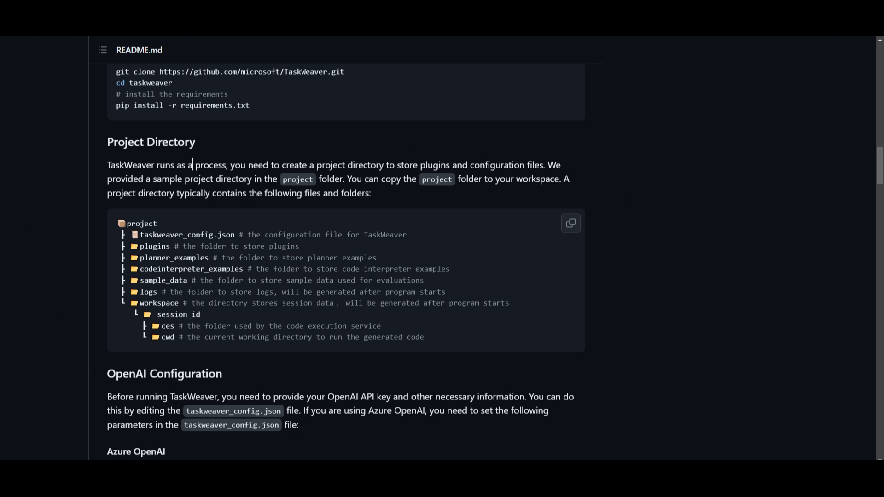
{"action": "mouse_move", "coordinate": [441, 188]}
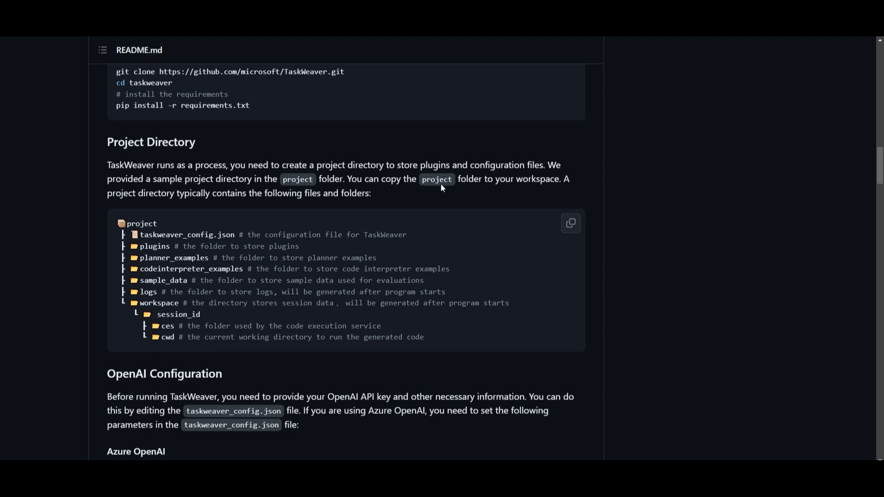
{"action": "mouse_move", "coordinate": [242, 250]}
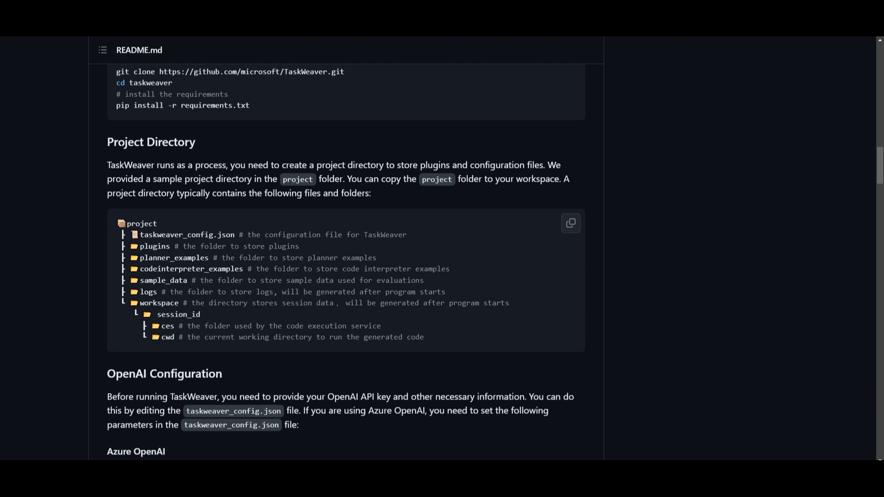
Step: Scroll the README through OpenAI Configuration down to the Start TaskWeaver section
{"action": "scroll", "scroll_direction": "down", "scroll_amount": 3}
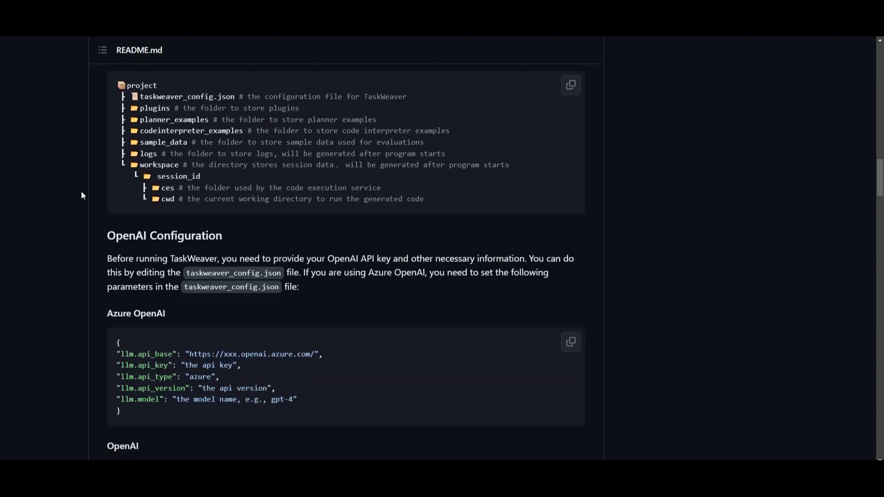
{"action": "scroll", "scroll_direction": "down", "scroll_amount": 3}
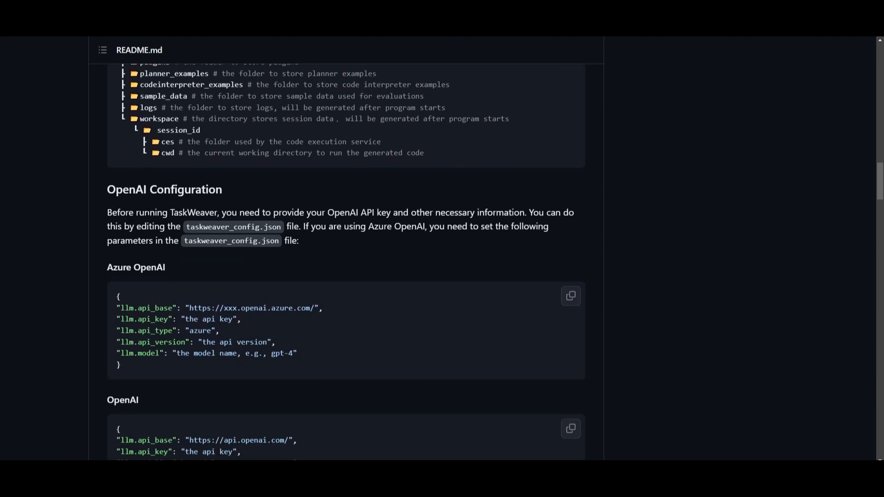
{"action": "mouse_move", "coordinate": [101, 208]}
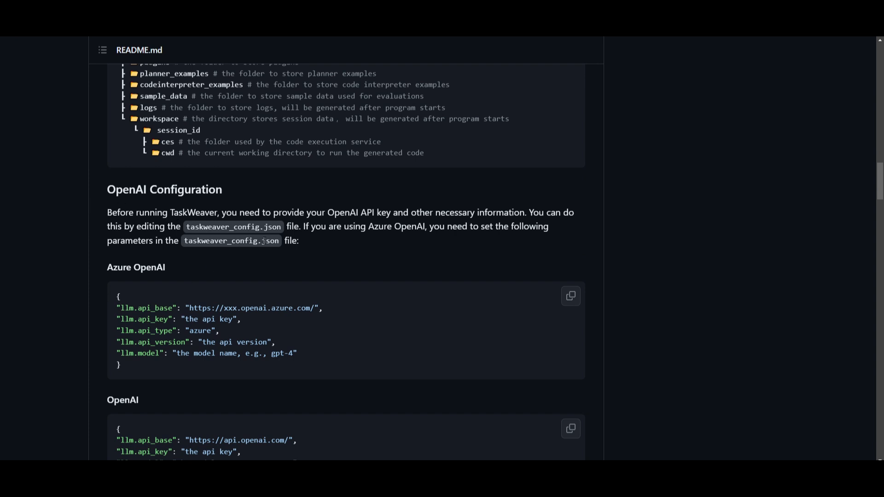
{"action": "scroll", "scroll_direction": "down", "scroll_amount": 3}
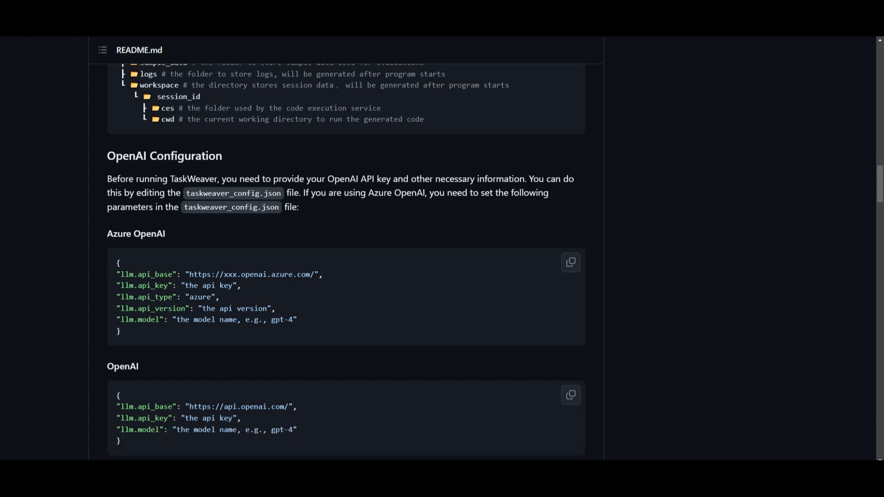
{"action": "scroll", "scroll_direction": "down", "scroll_amount": 3}
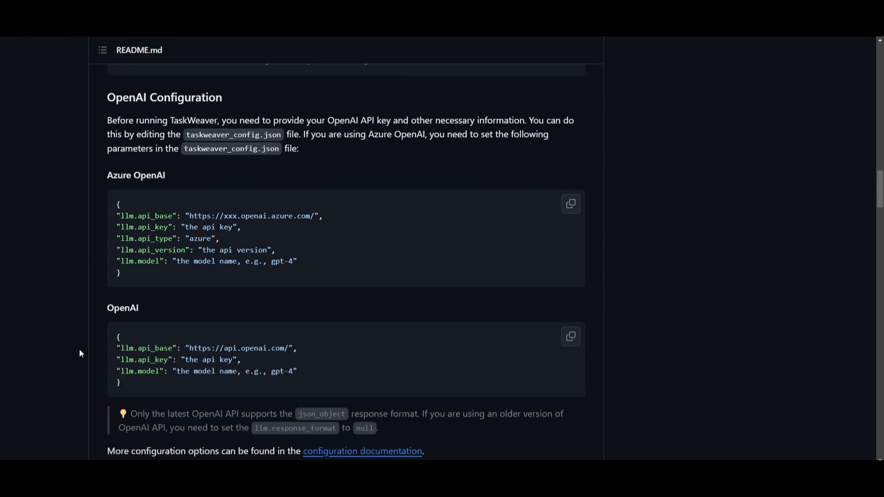
{"action": "scroll", "scroll_direction": "down", "scroll_amount": 3}
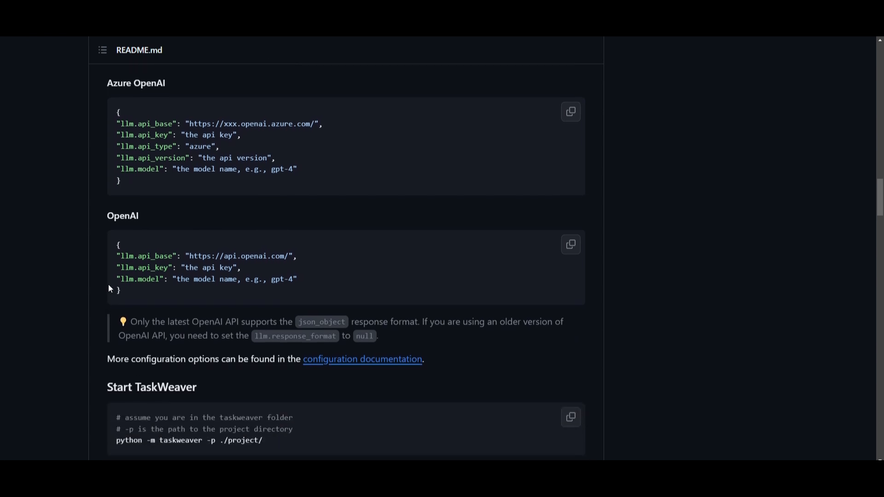
{"action": "scroll", "scroll_direction": "down", "scroll_amount": 3}
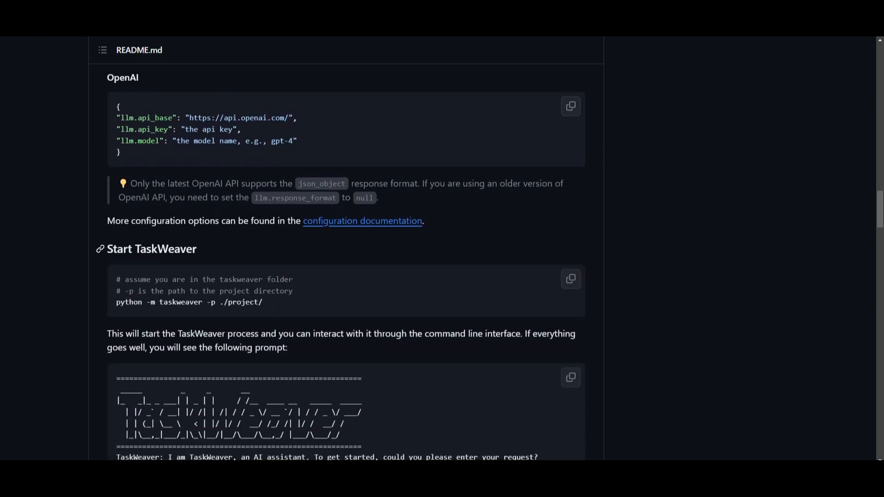
Step: Select the python command that starts TaskWeaver in the README
{"action": "triple_click", "coordinate": [189, 302]}
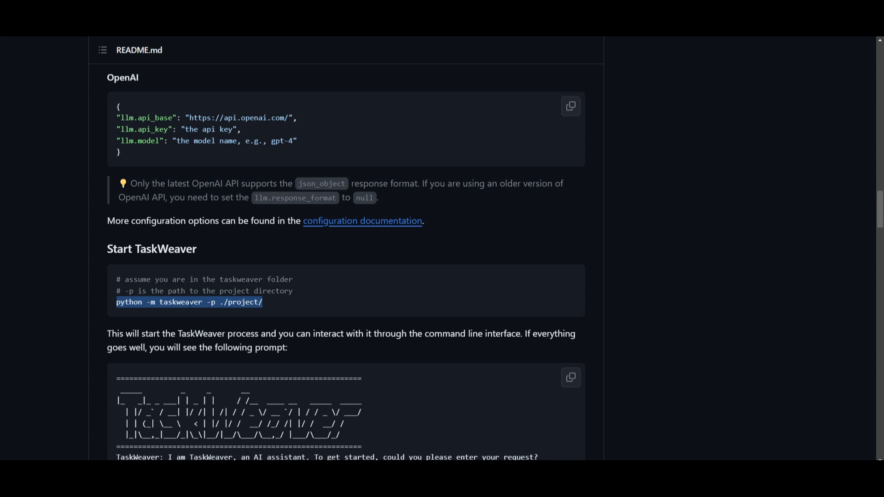
{"action": "mouse_move", "coordinate": [244, 316]}
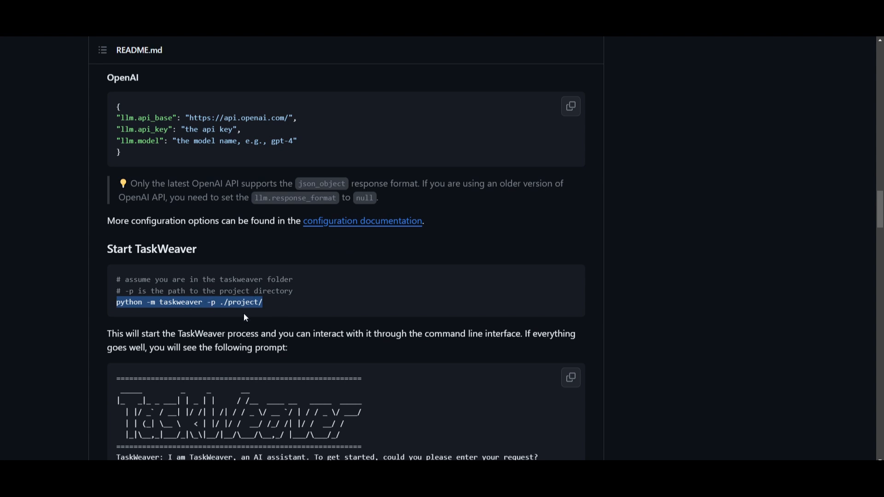
{"action": "mouse_move", "coordinate": [236, 313]}
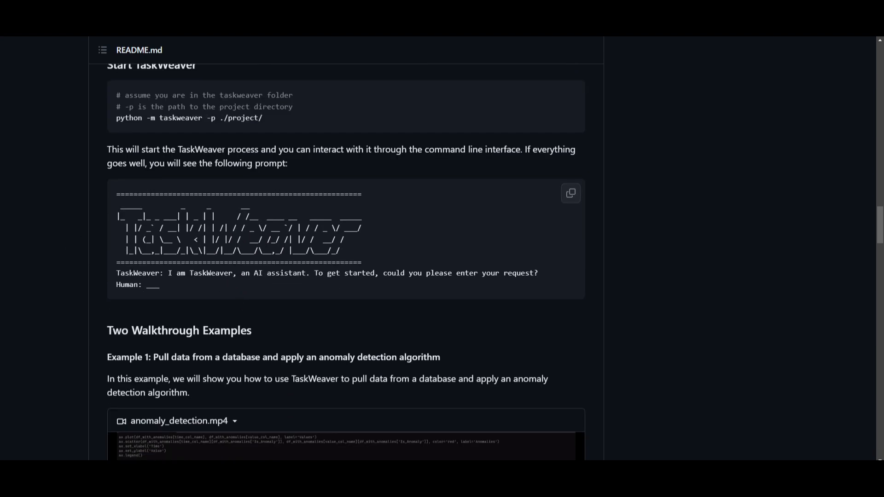
{"action": "mouse_move", "coordinate": [237, 290]}
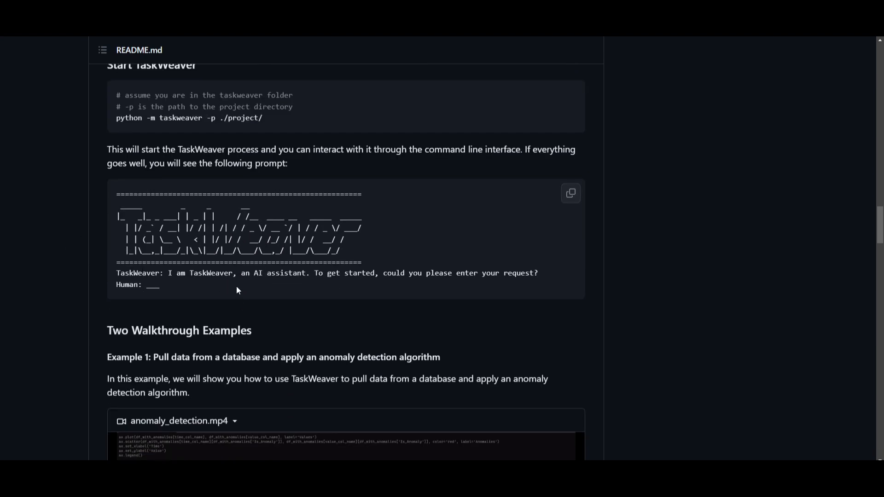
{"action": "left_click_drag", "start_coordinate": [167, 273], "coordinate": [205, 272]}
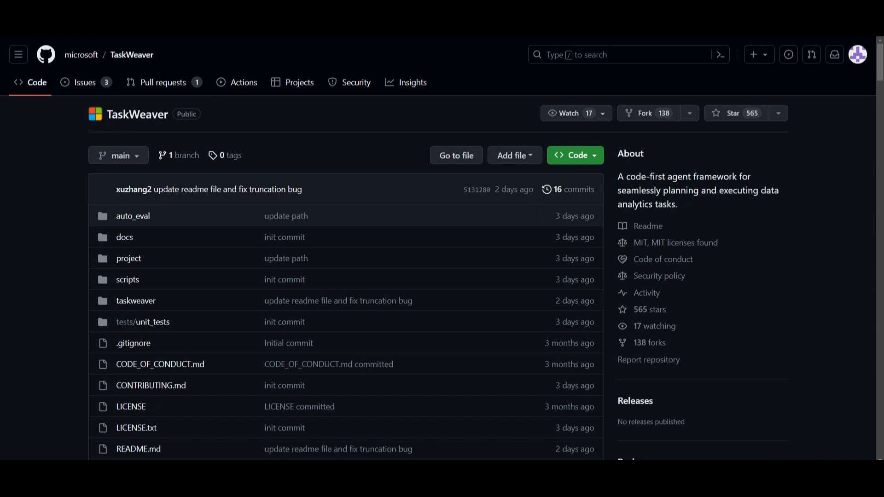
Step: Scroll the repo page down to the README's Getting started and Quick Start commands
{"action": "scroll", "scroll_direction": "down", "scroll_amount": 3}
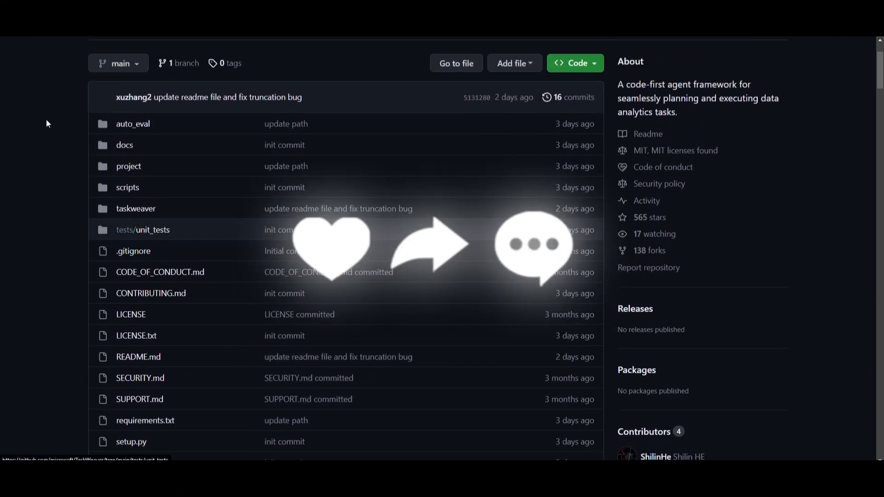
{"action": "mouse_move", "coordinate": [816, 216]}
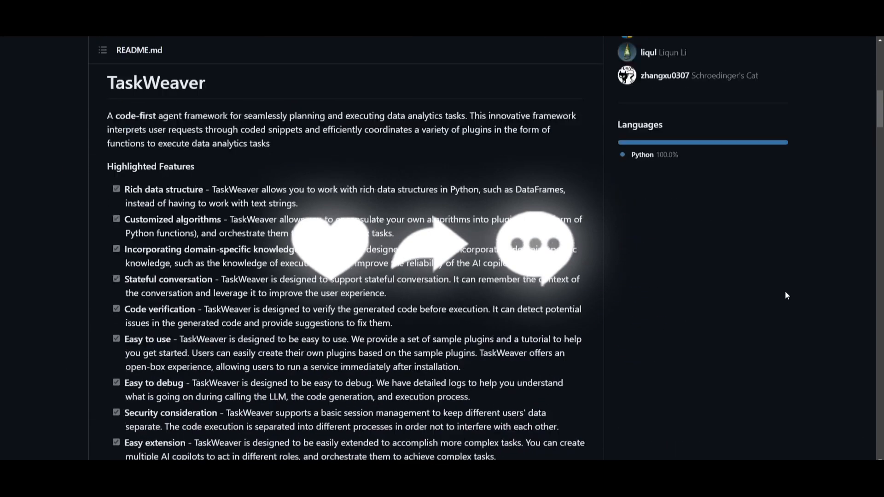
{"action": "scroll", "scroll_direction": "down", "scroll_amount": 3}
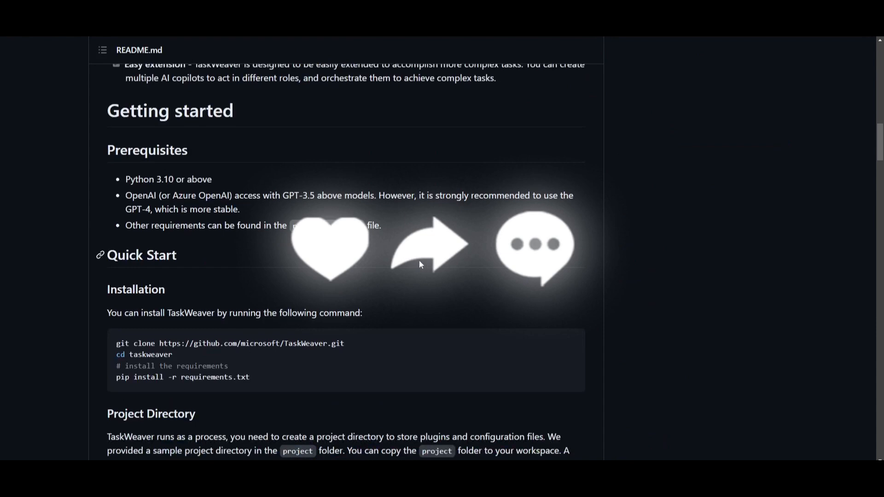
{"action": "scroll", "scroll_direction": "down", "scroll_amount": 3}
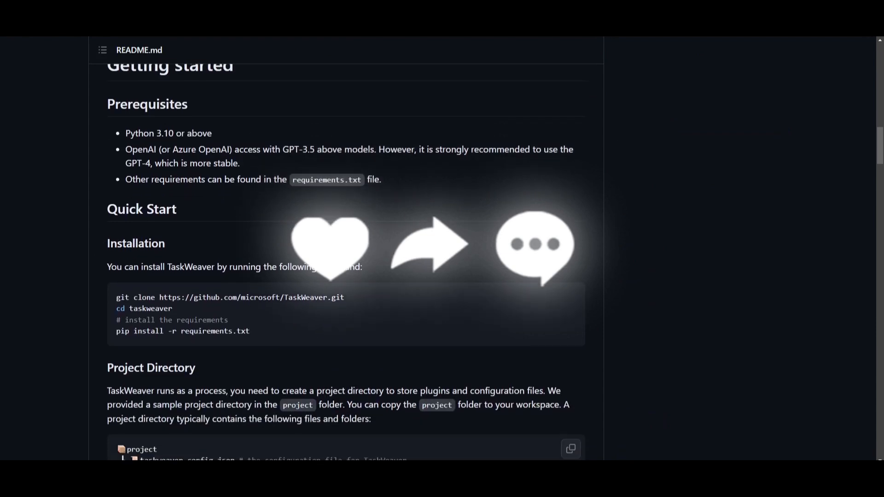
{"action": "mouse_move", "coordinate": [513, 119]}
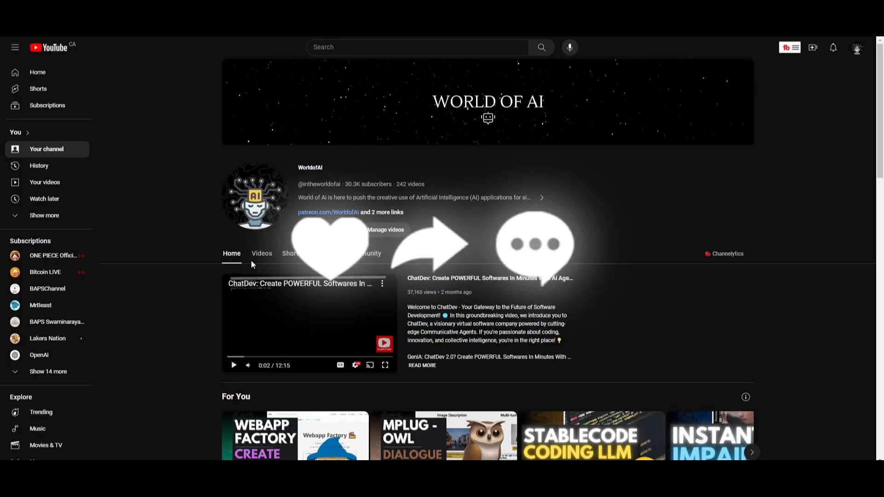
Step: Show the WorldofAI channel's Videos list and scroll down through its recent uploads
{"action": "left_click", "coordinate": [261, 253]}
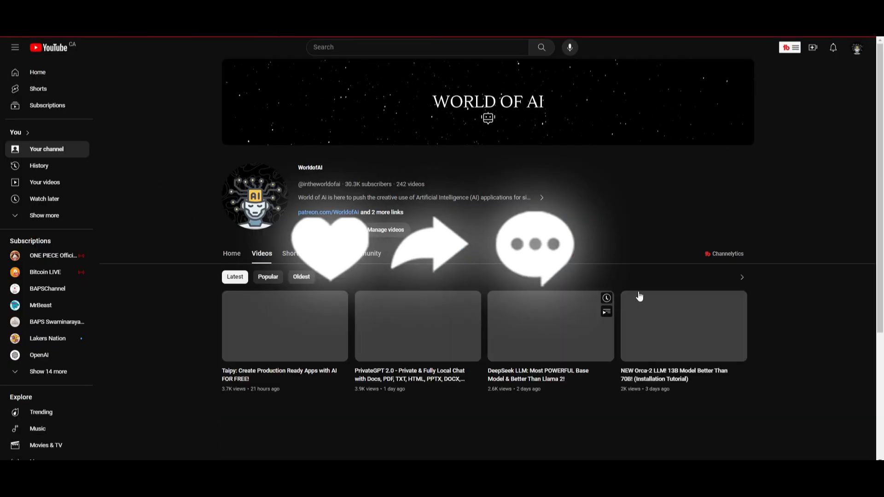
{"action": "scroll", "scroll_direction": "down", "scroll_amount": 3}
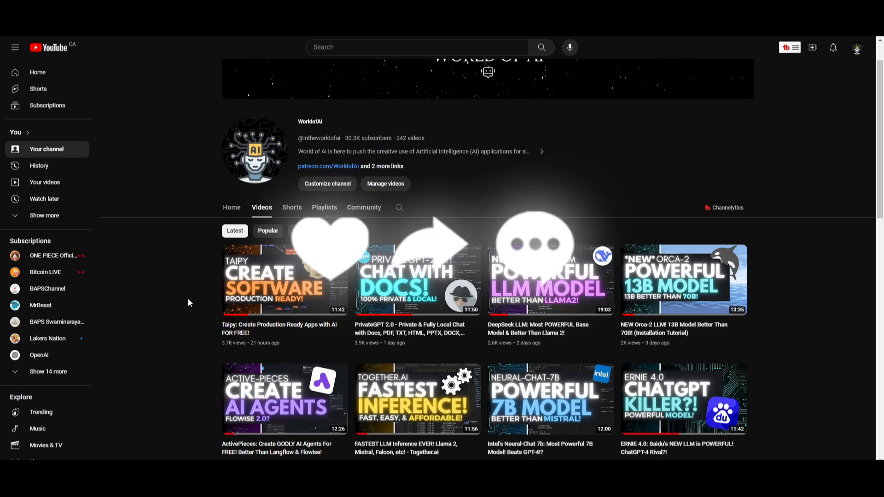
{"action": "scroll", "scroll_direction": "down", "scroll_amount": 3}
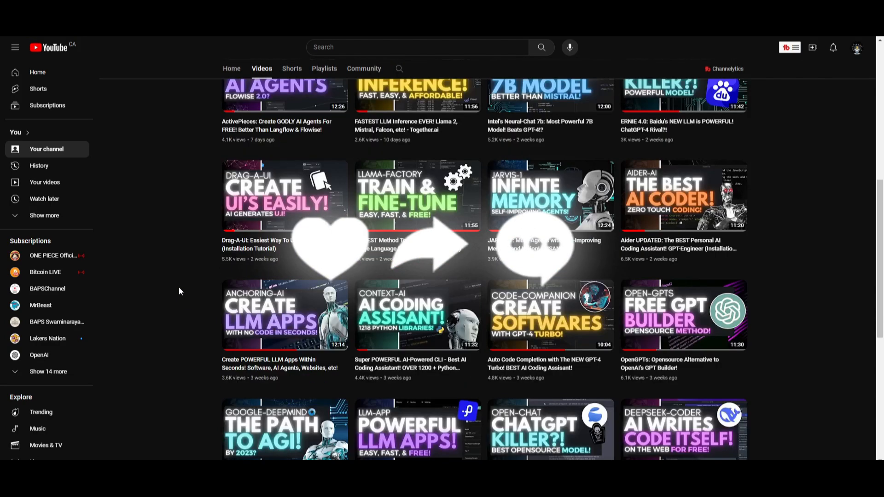
{"action": "scroll", "scroll_direction": "down", "scroll_amount": 3}
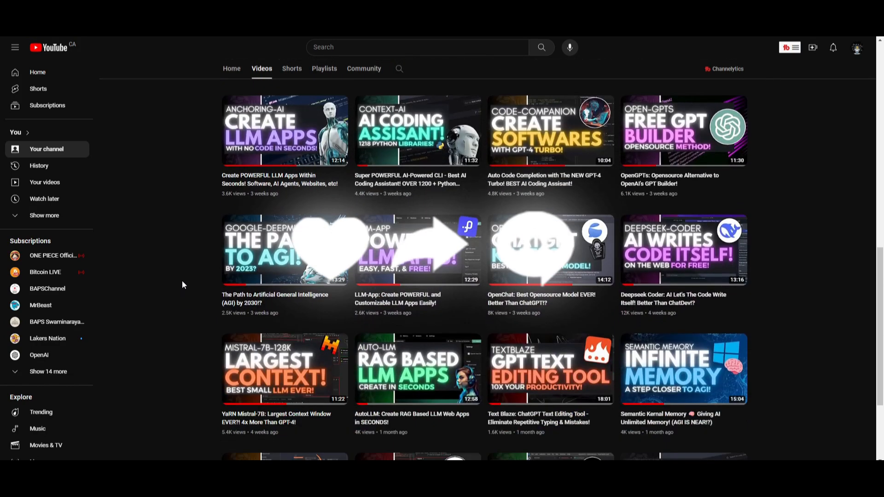
{"action": "scroll", "scroll_direction": "down", "scroll_amount": 3}
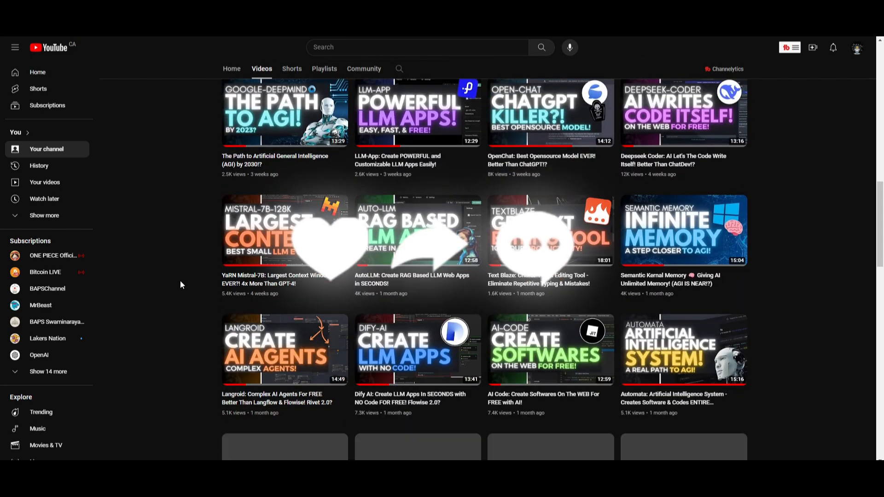